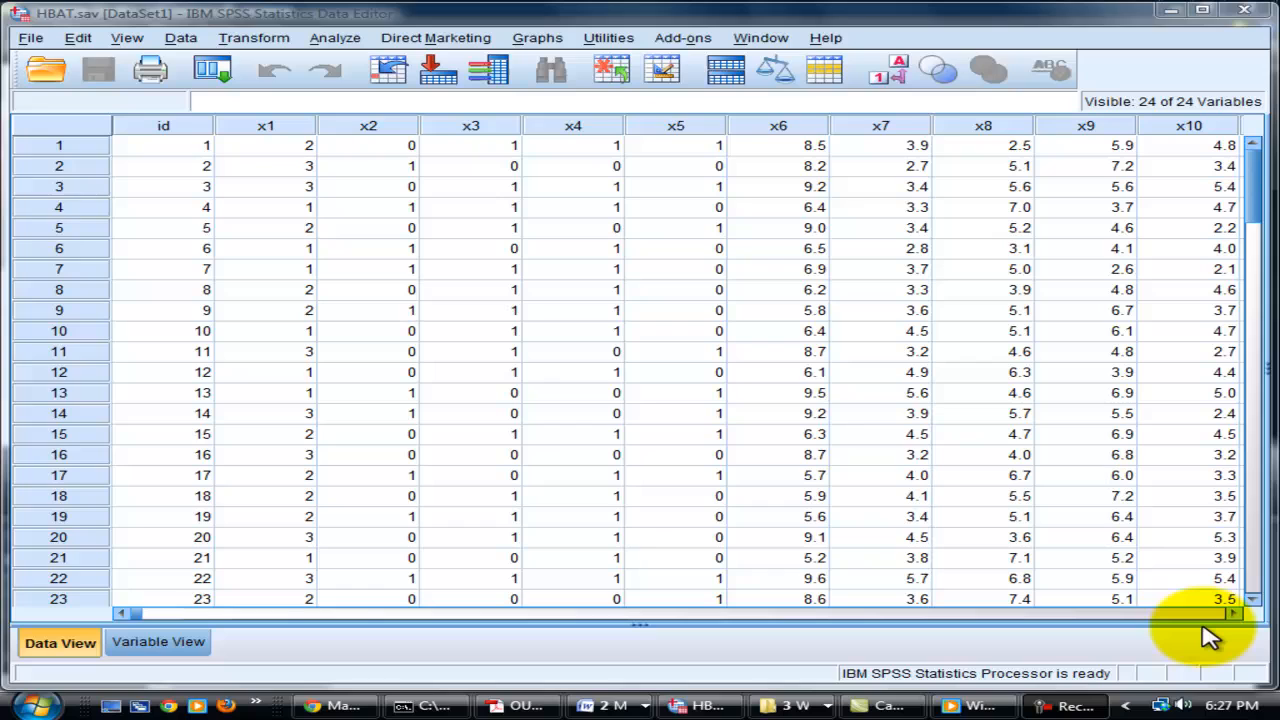
mouse_move(820, 505)
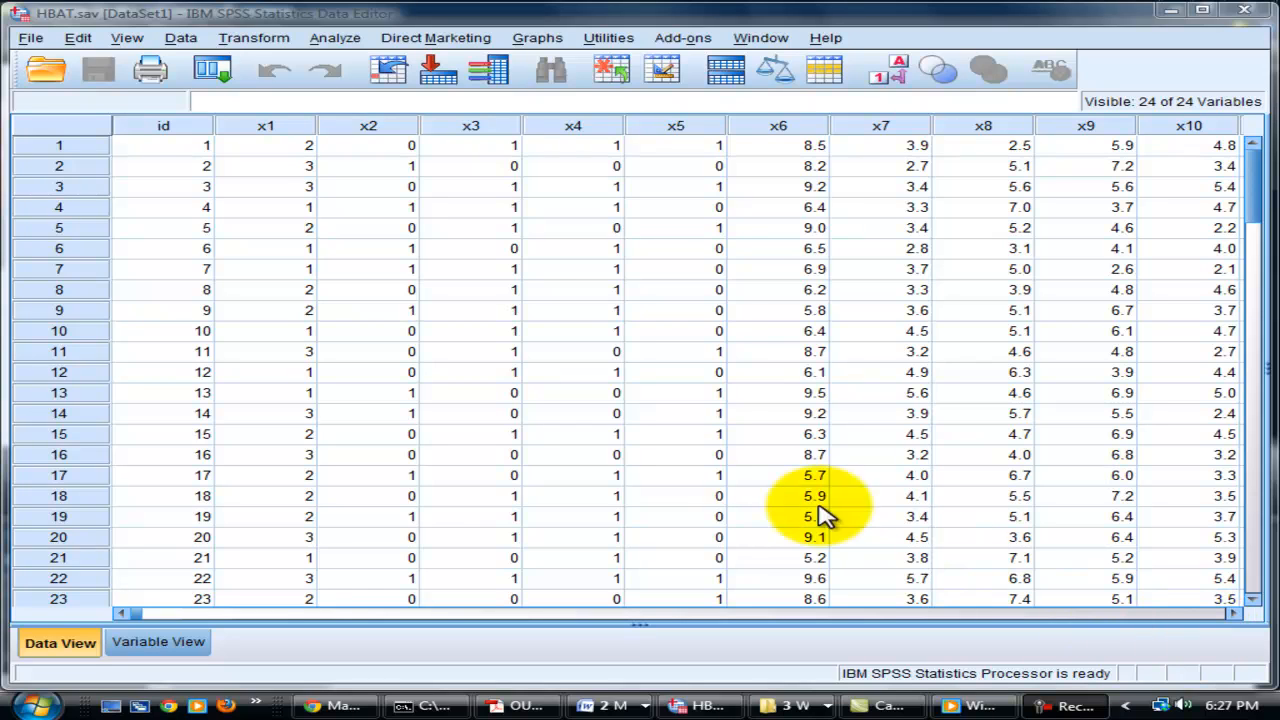
Step: Open the Factor Analysis dialog from Analyze > Dimension Reduction > Factor
left_click(334, 38)
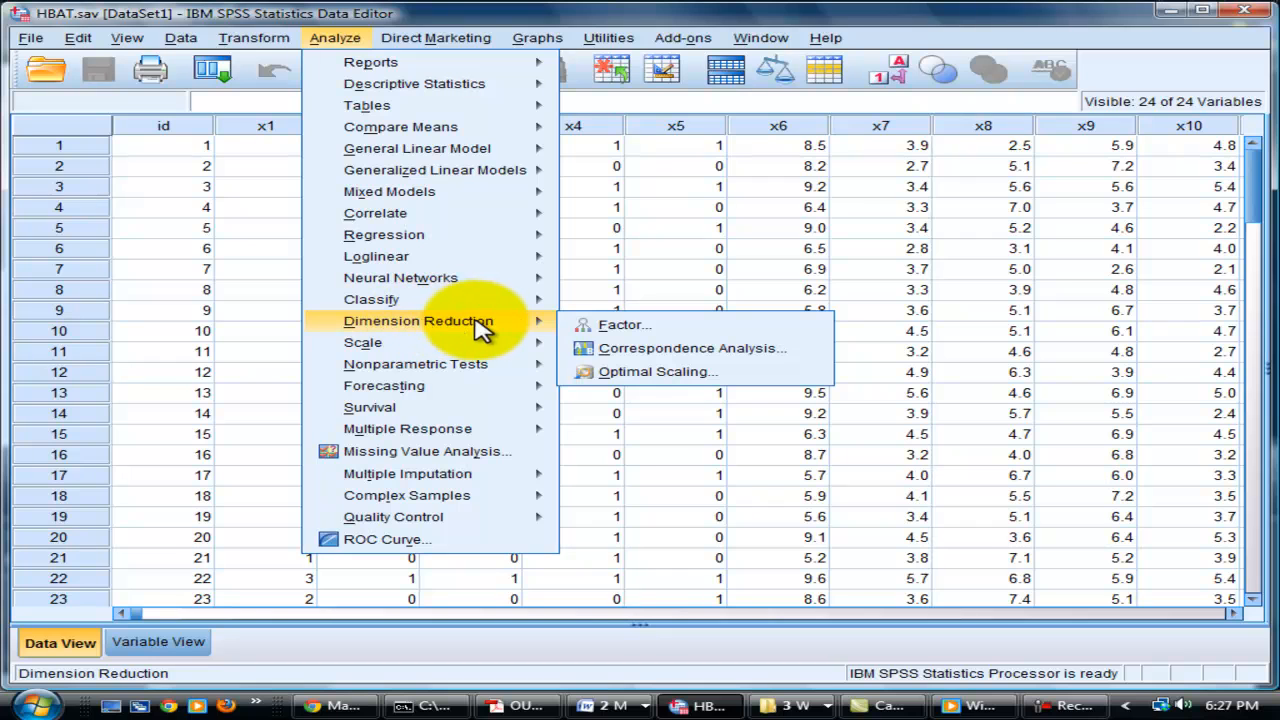
left_click(624, 324)
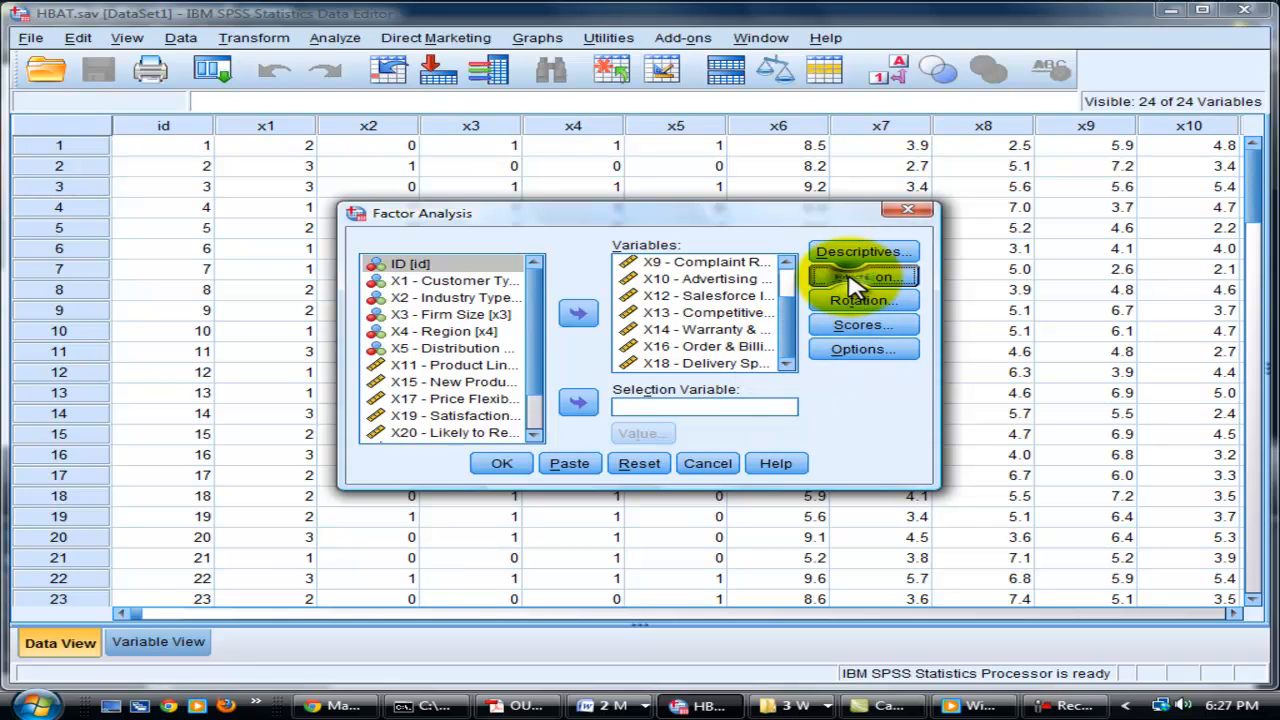
Step: Keep principal components extraction and apply Direct Oblimin rotation with 6 maximum iterations
left_click(862, 277)
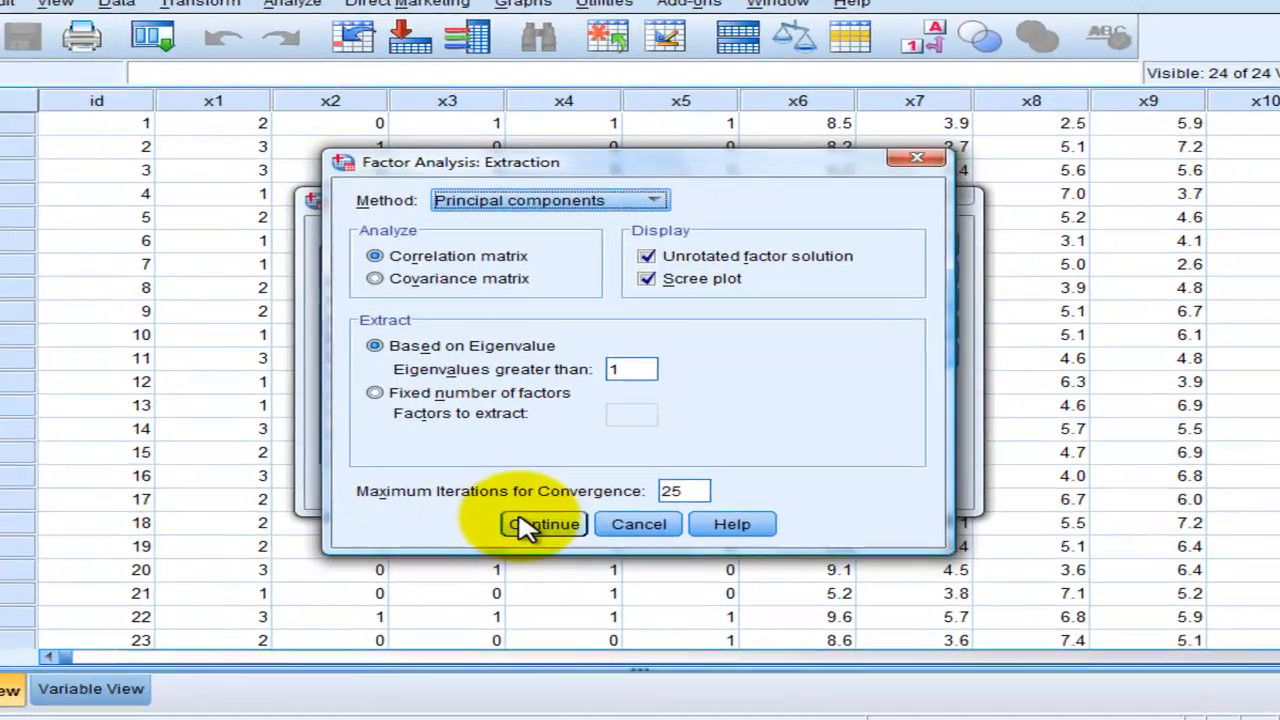
left_click(542, 524)
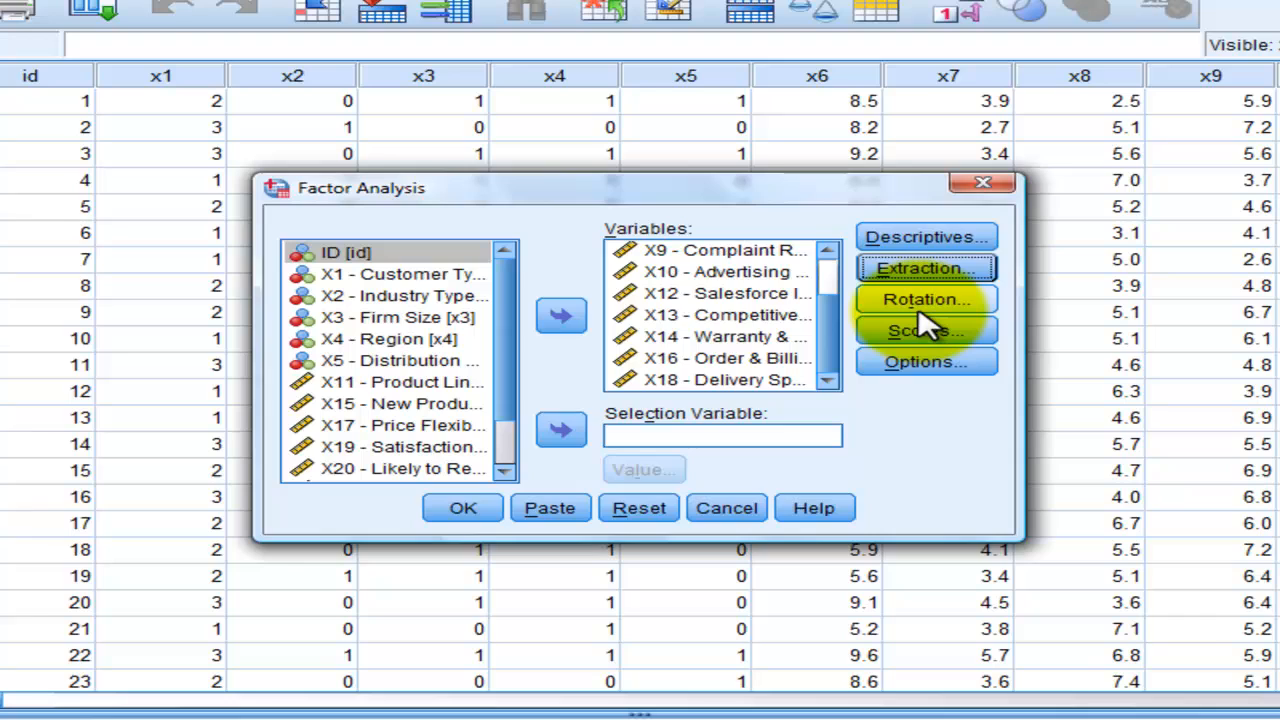
left_click(923, 299)
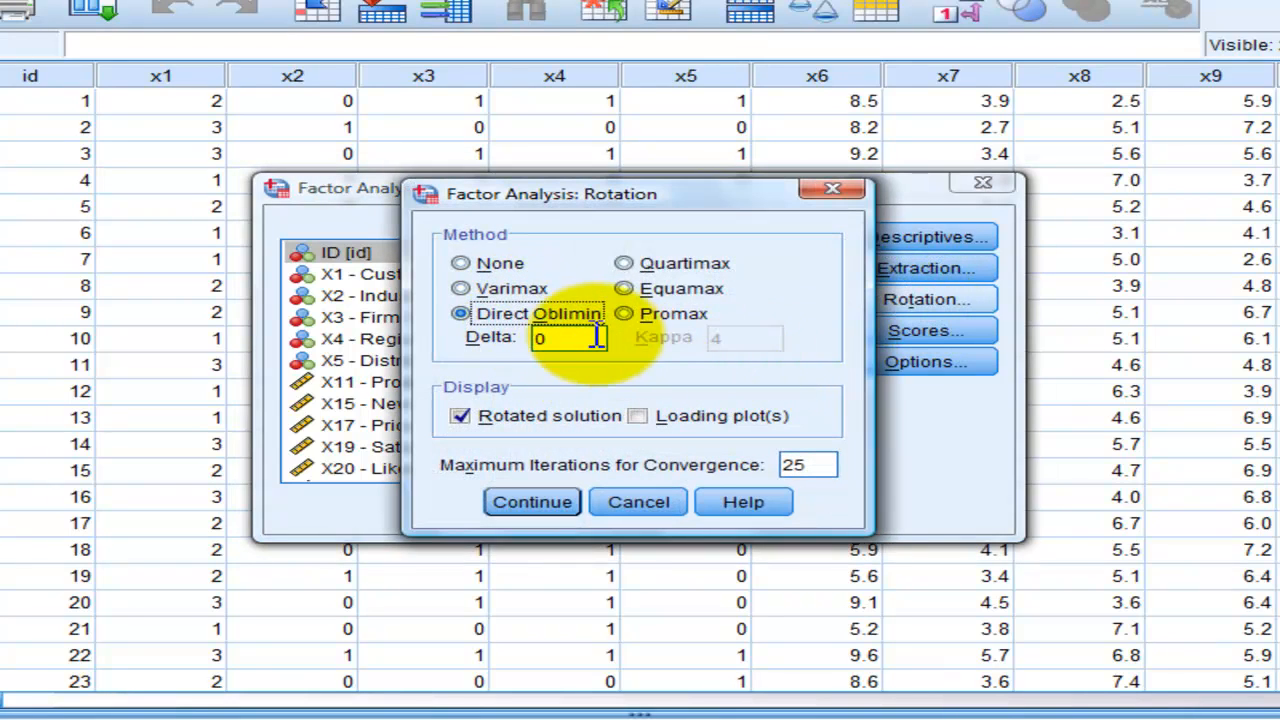
mouse_move(462, 313)
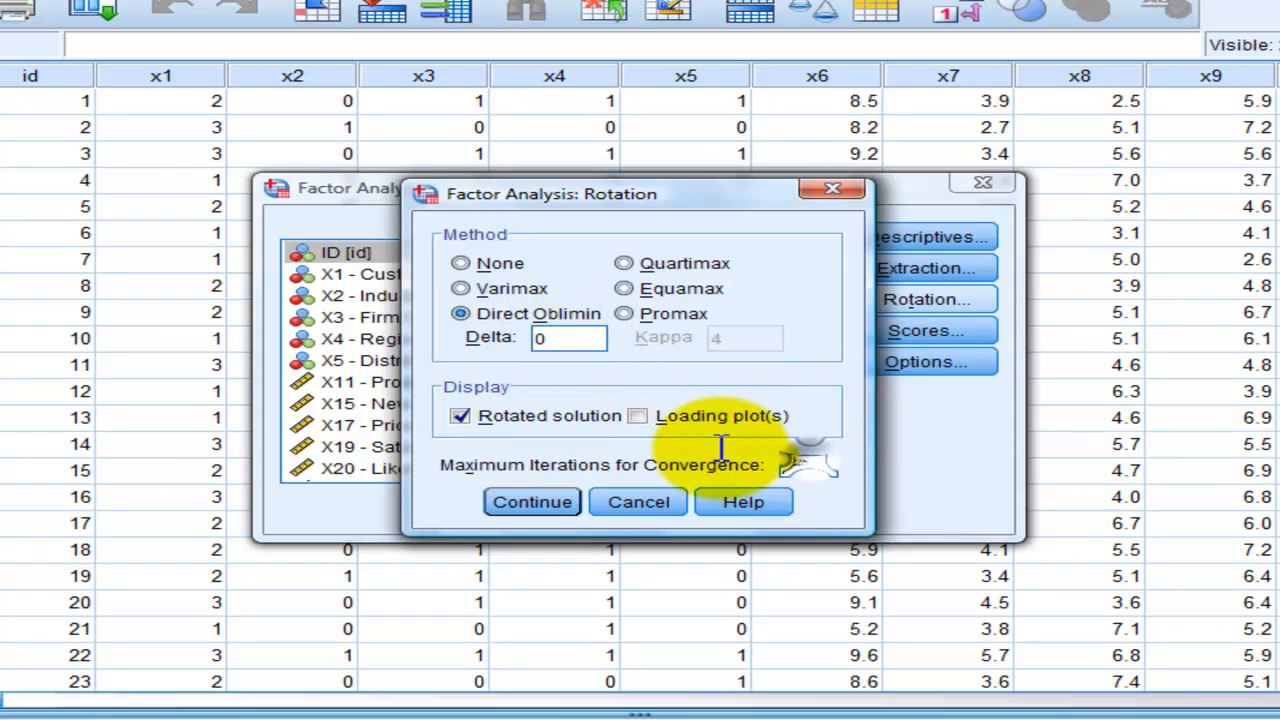
type("25")
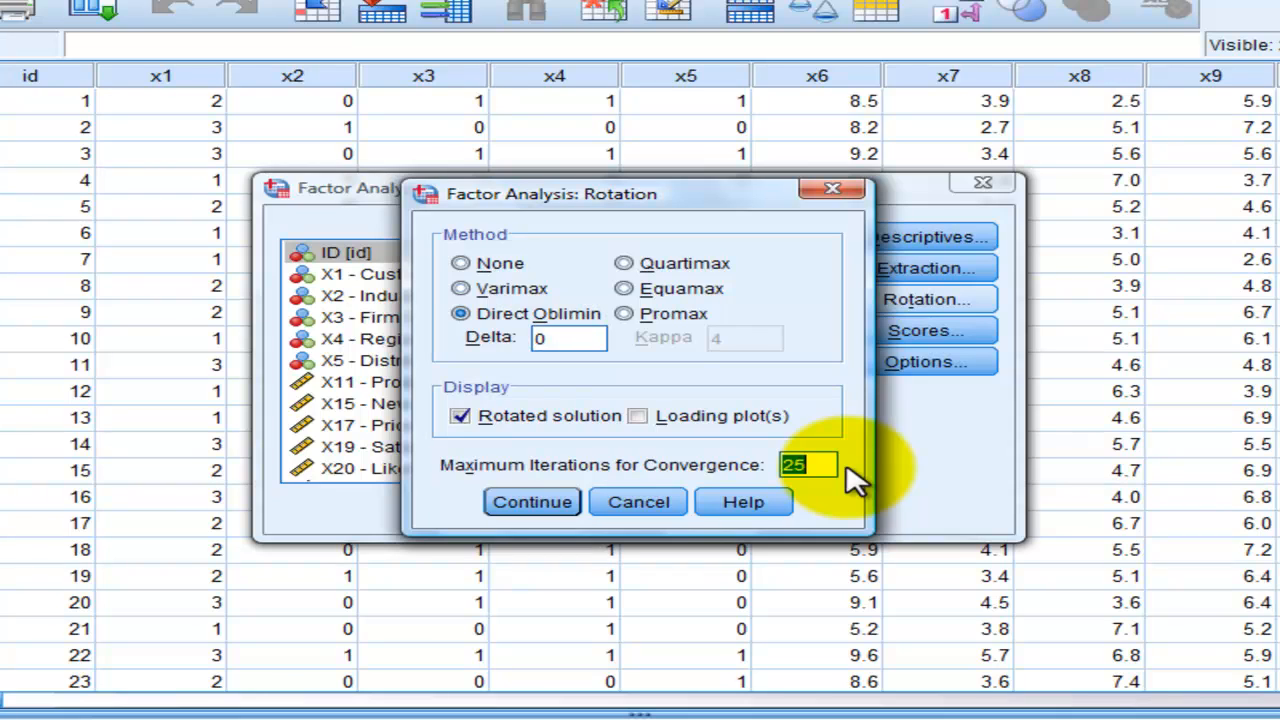
type("6")
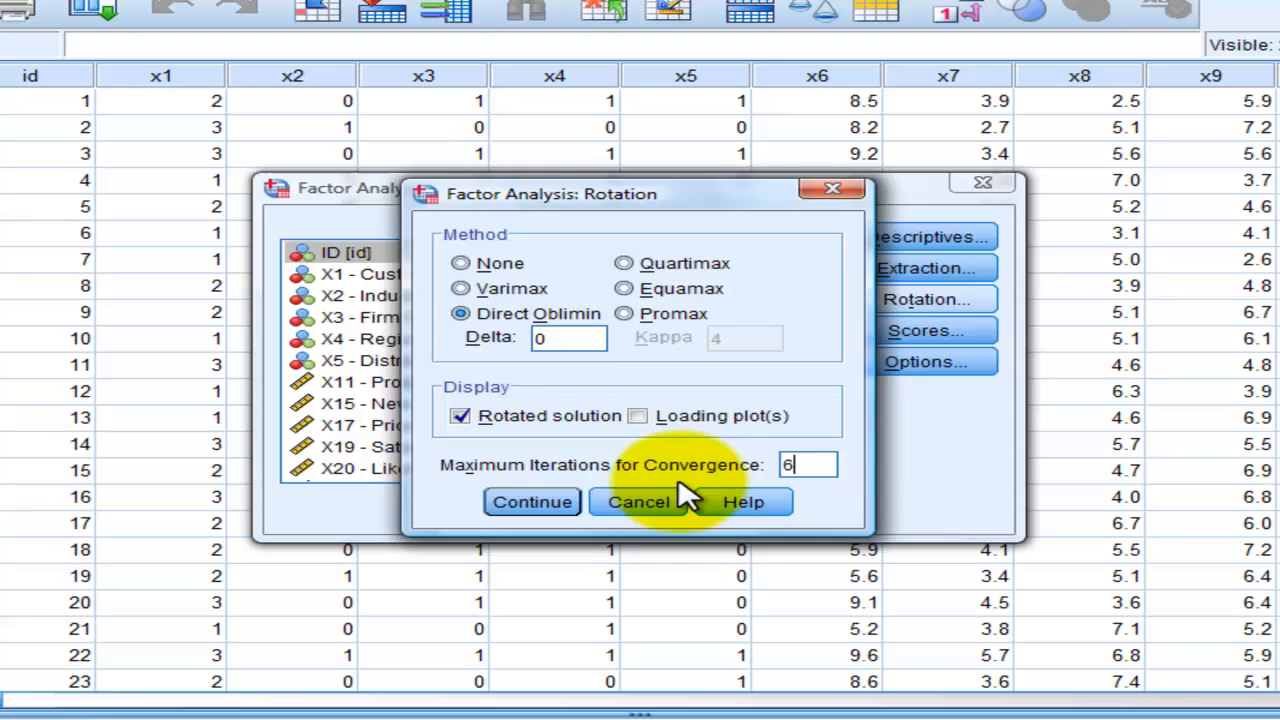
left_click(532, 501)
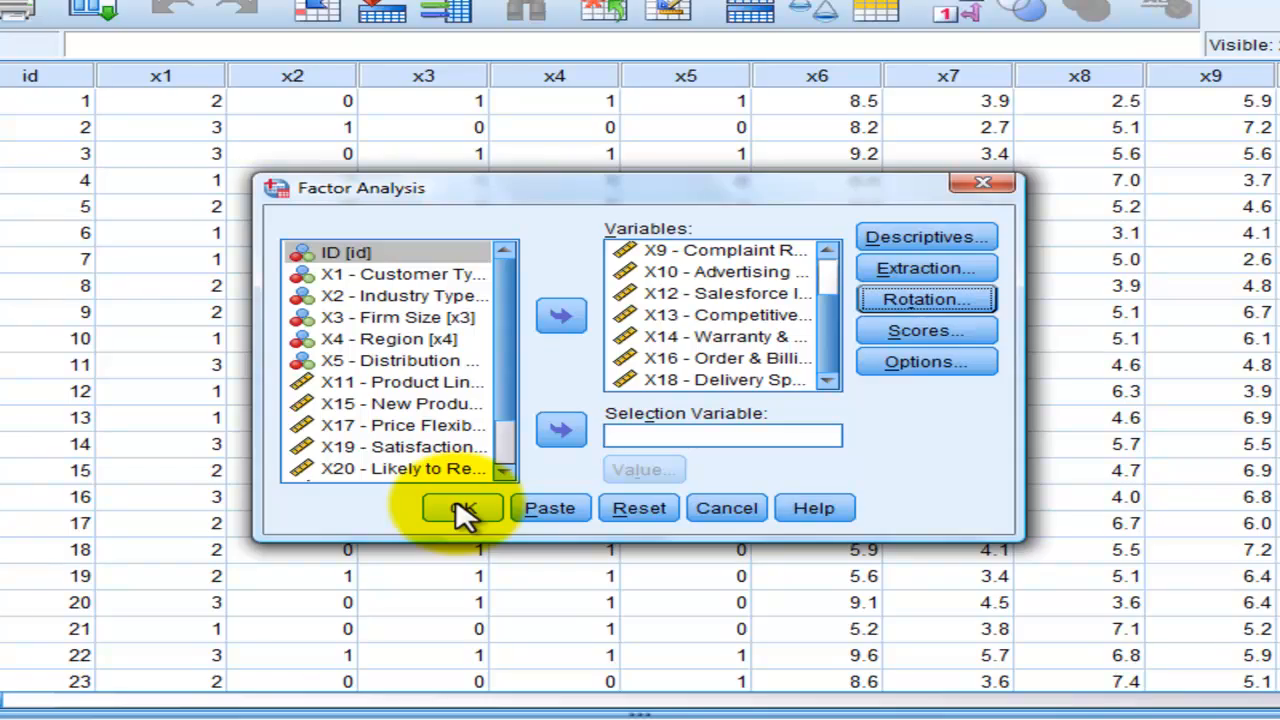
Step: Run the oblimin analysis, producing pattern, structure and component correlation matrices for four components
left_click(461, 508)
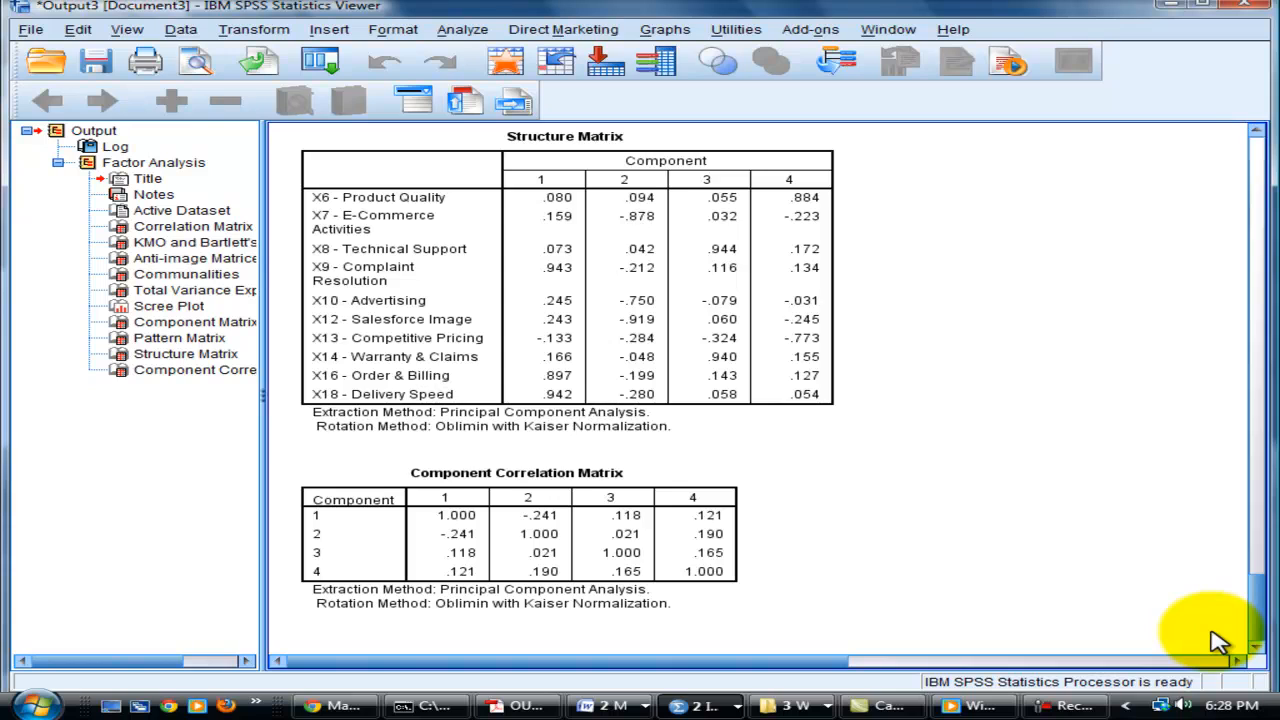
mouse_move(1145, 650)
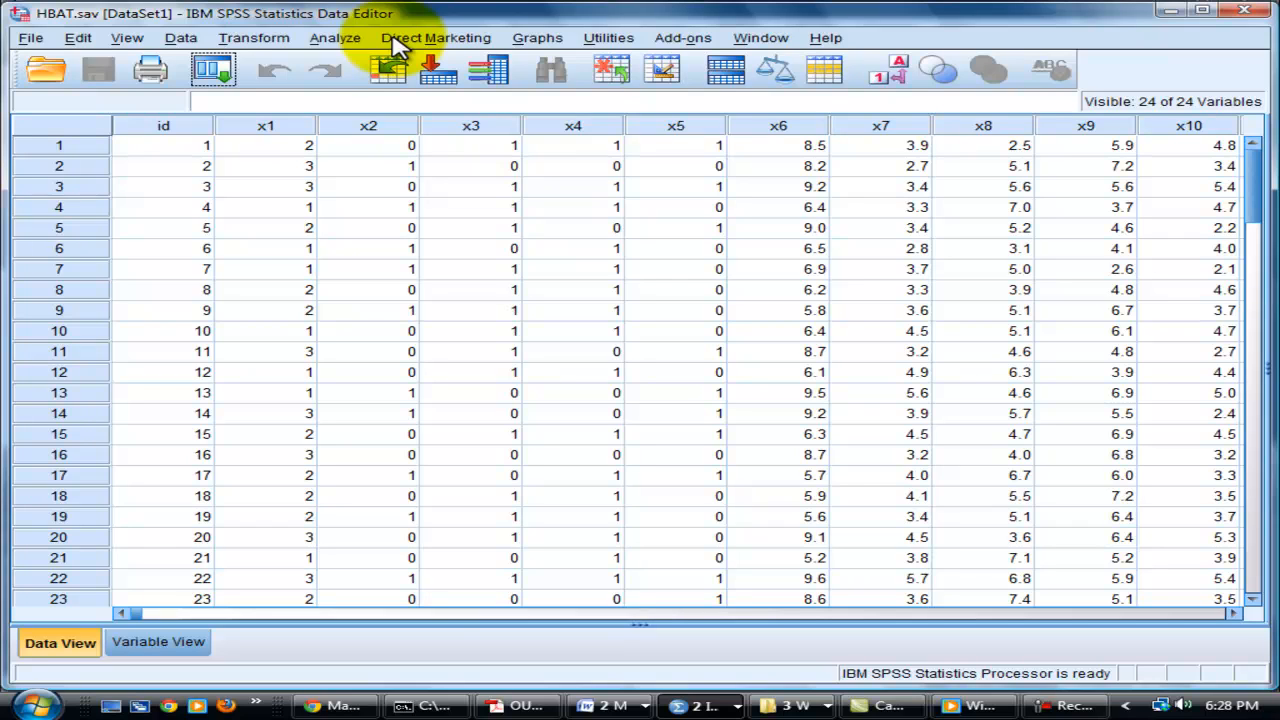
mouse_move(335, 38)
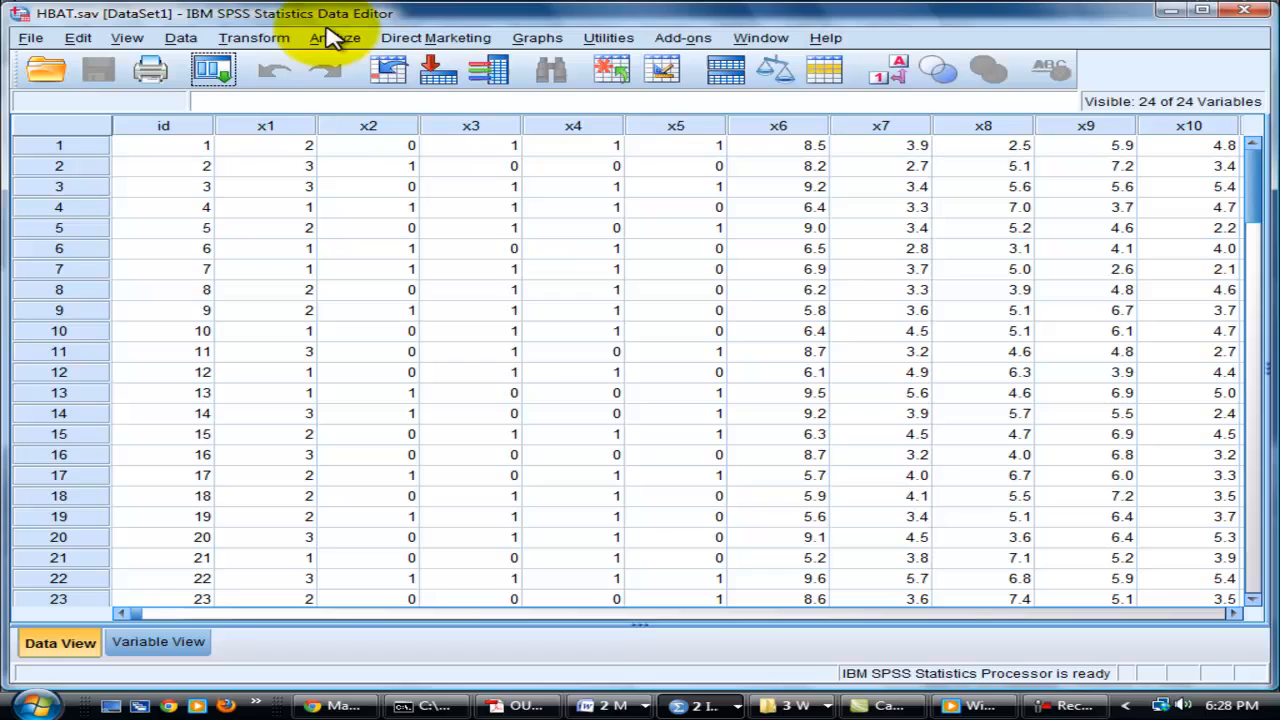
mouse_move(335, 38)
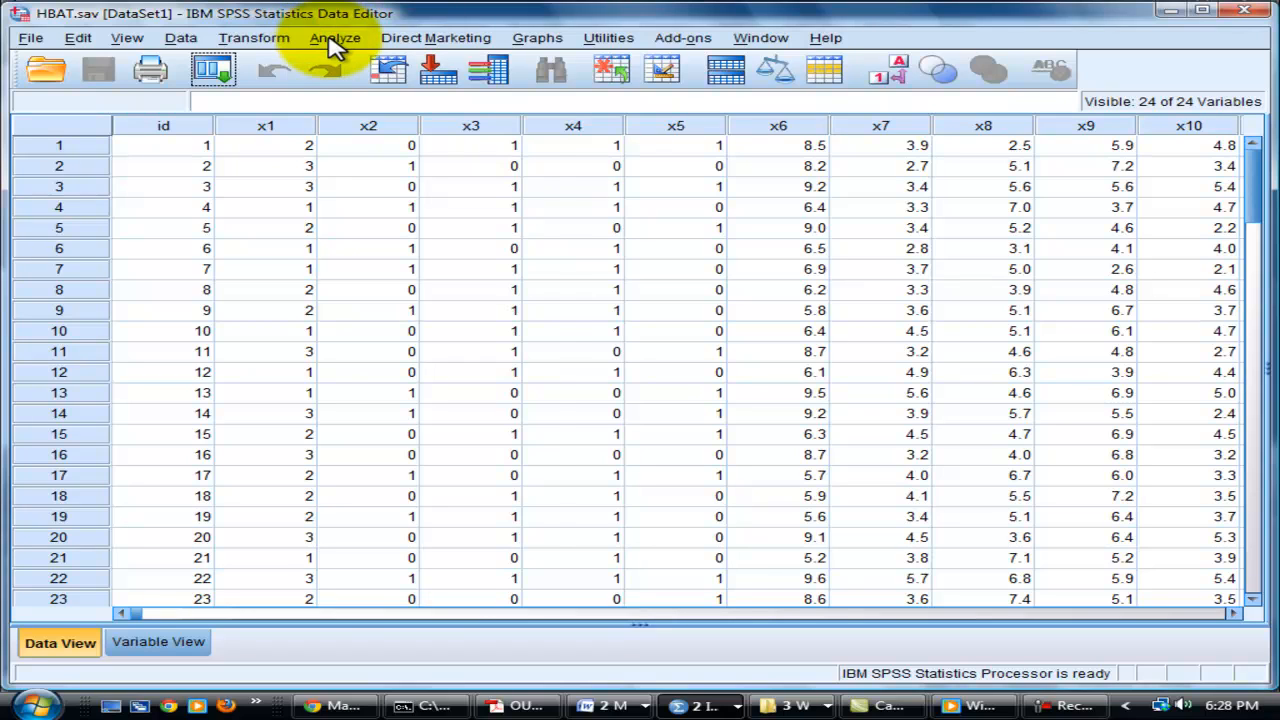
Step: Reopen the Factor Analysis dialog and move X11 Product Line into the analysed variables
left_click(335, 38)
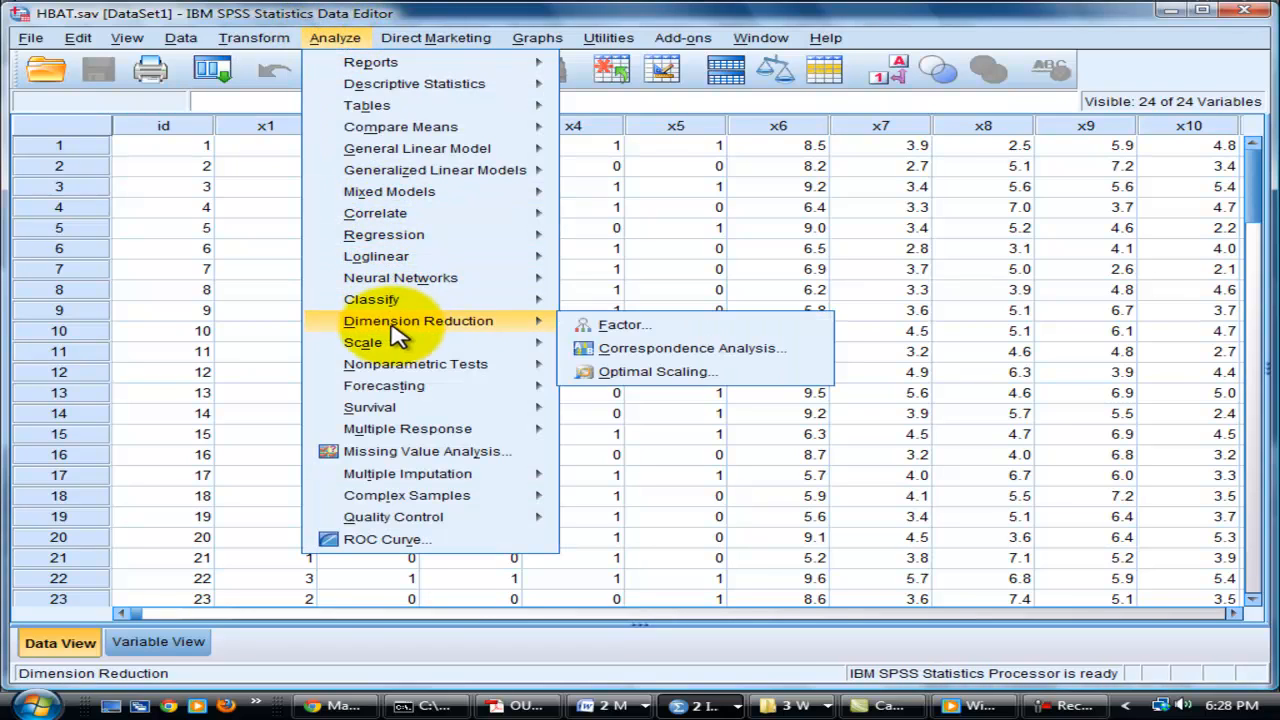
left_click(624, 324)
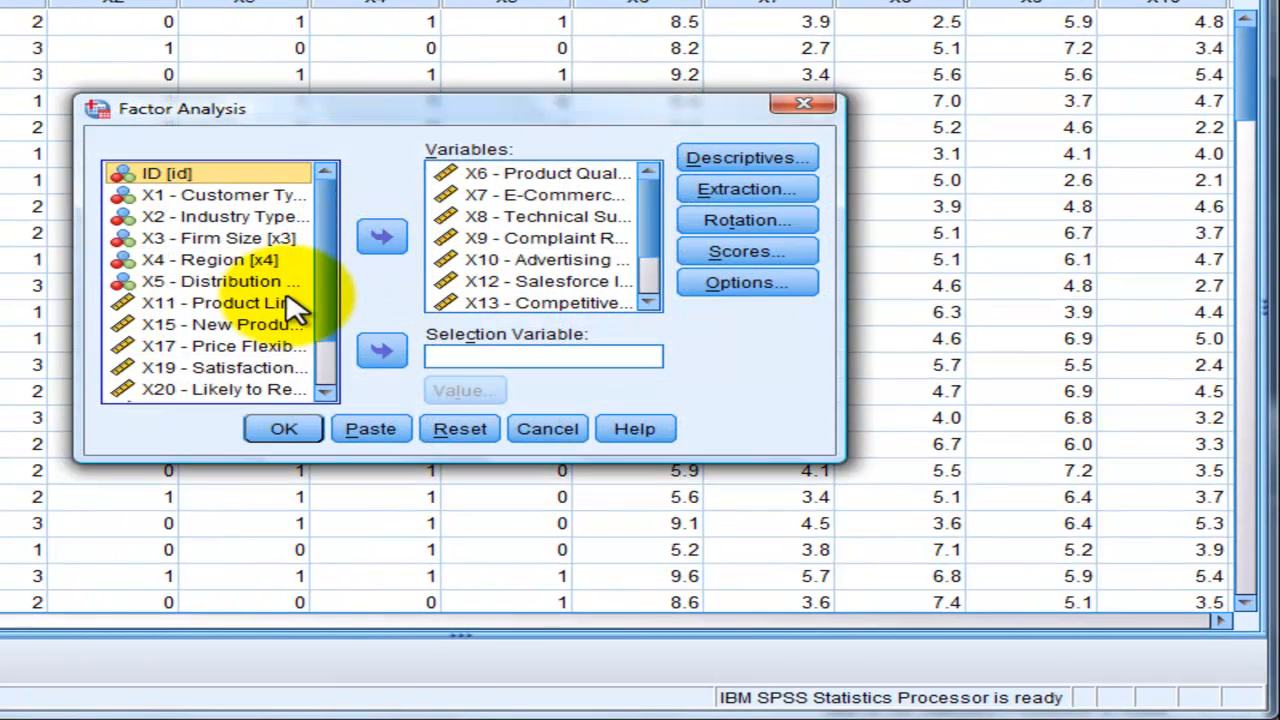
left_click(225, 302)
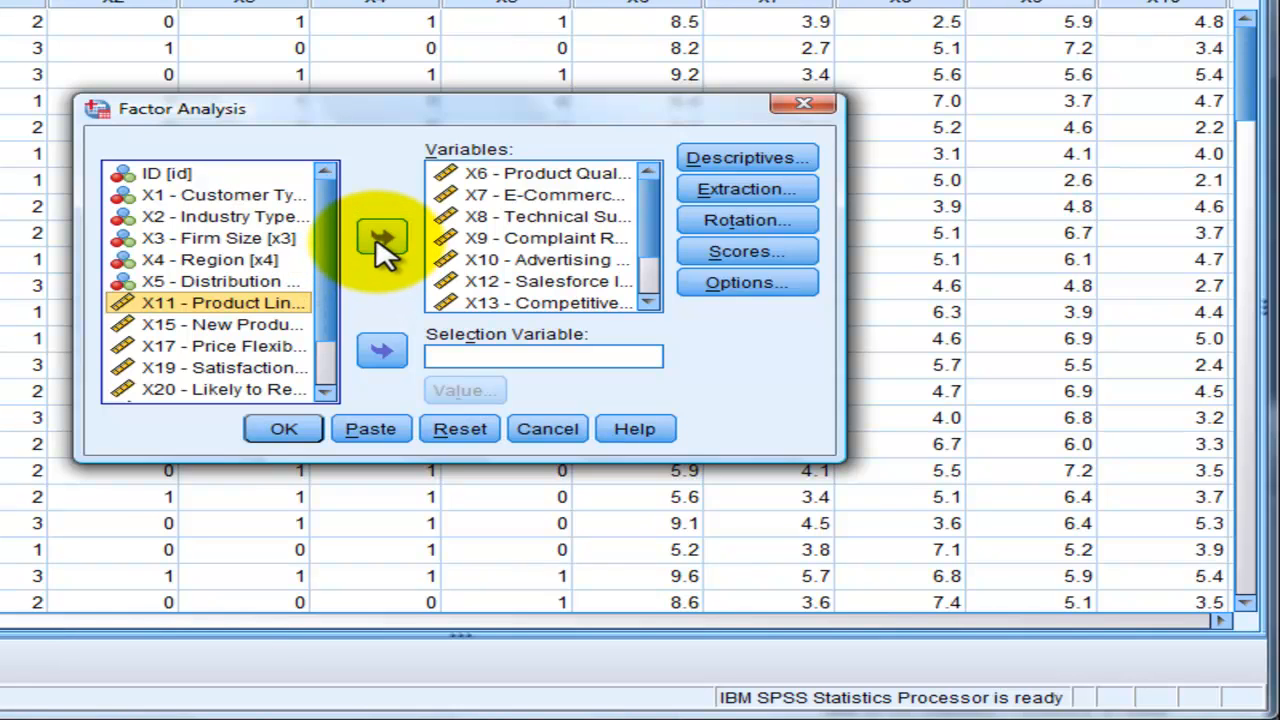
left_click(381, 238)
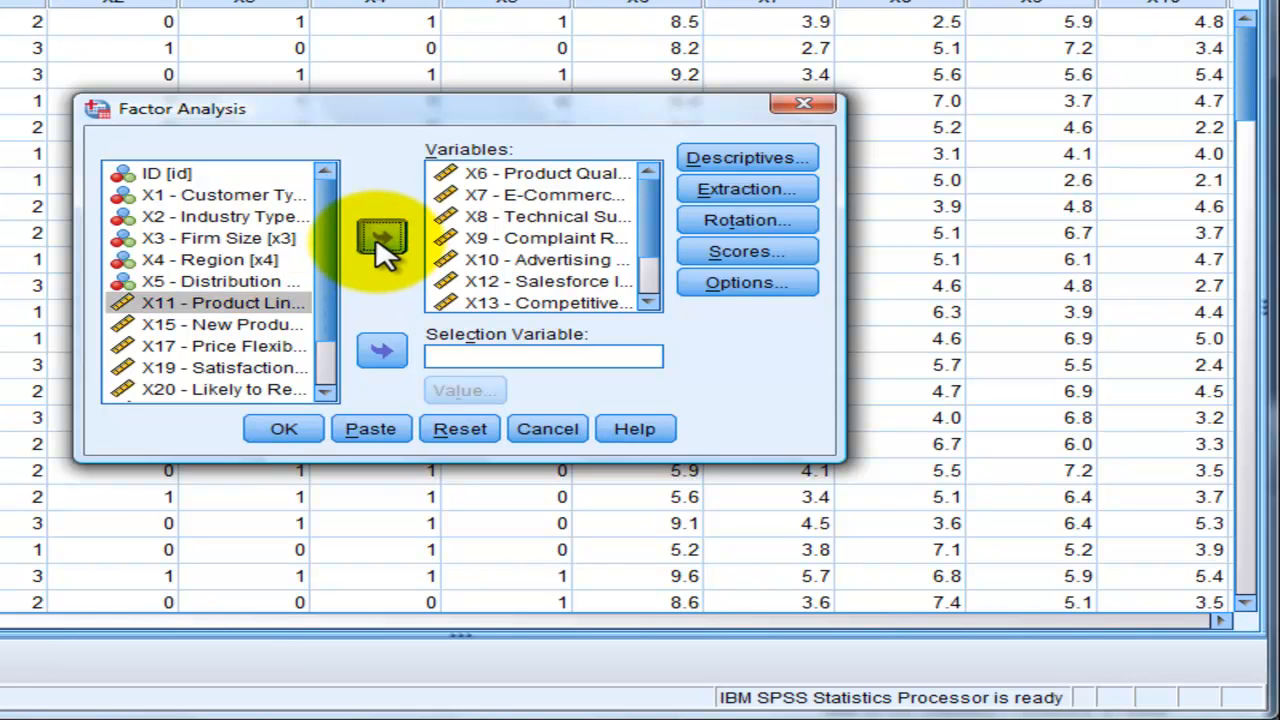
left_click(381, 237)
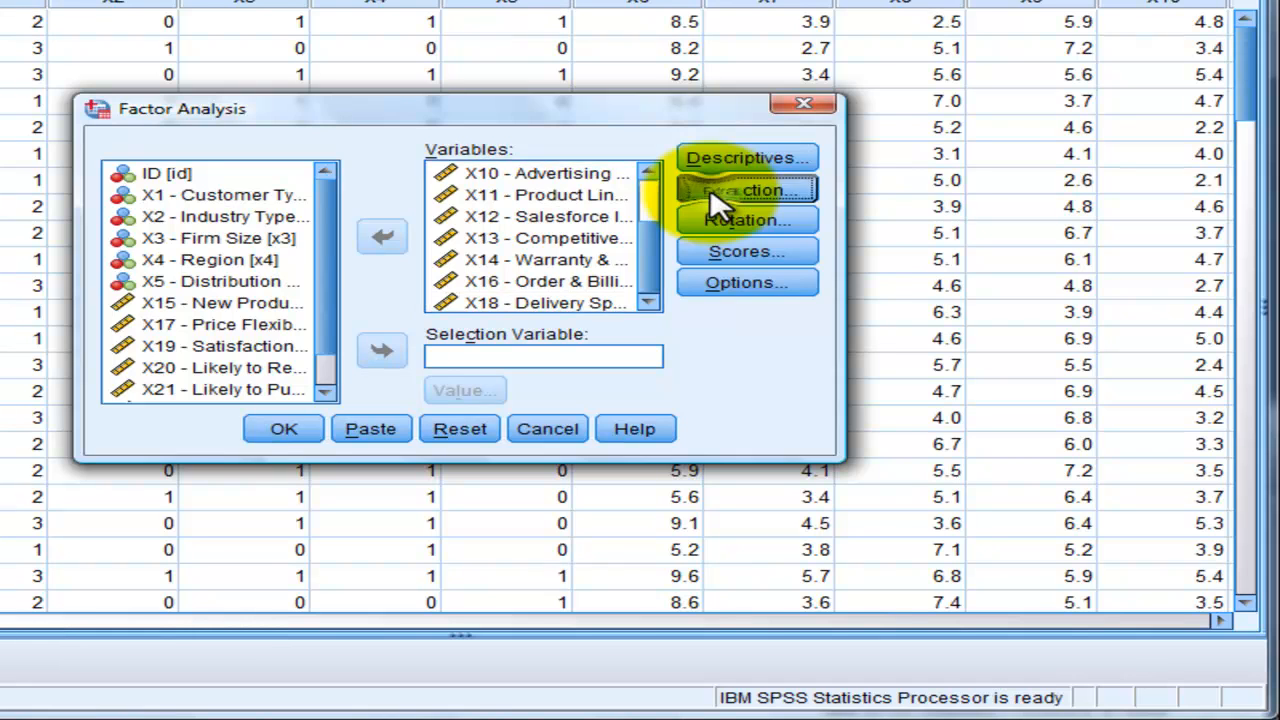
Step: Set extraction to principal axis factoring with 23 maximum iterations for convergence
left_click(746, 190)
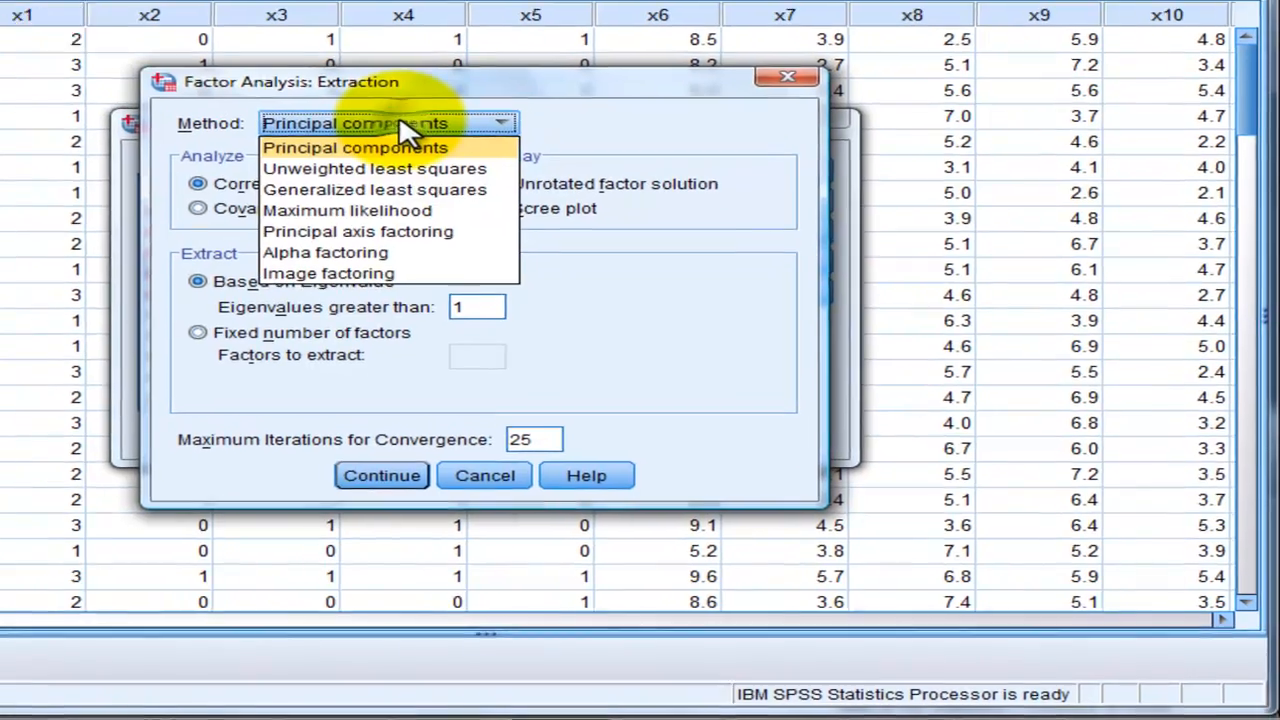
left_click(358, 231)
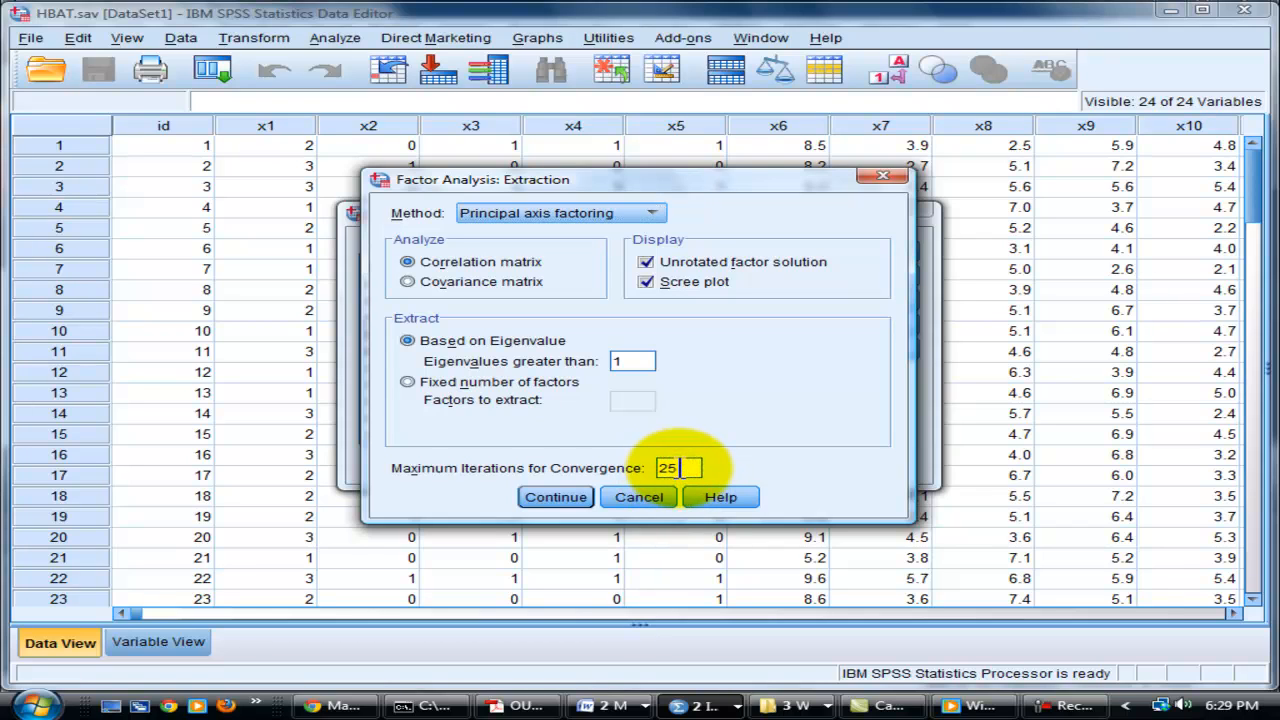
type("23")
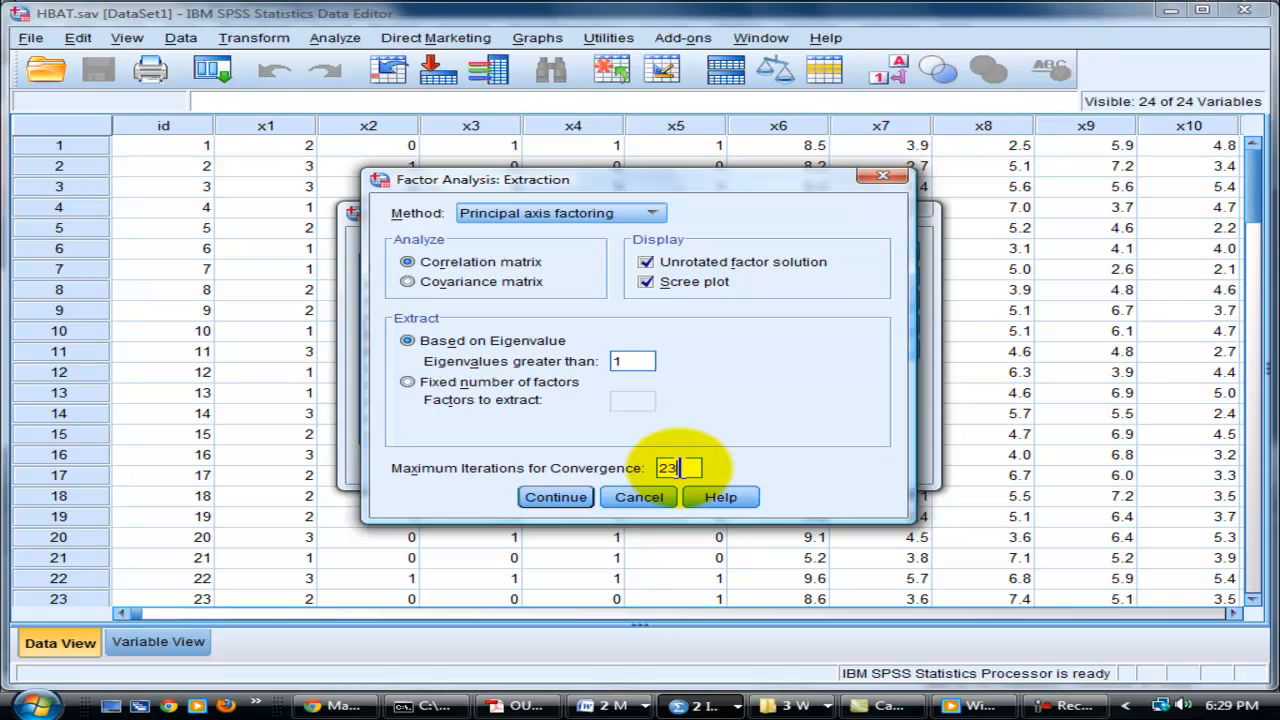
left_click(555, 497)
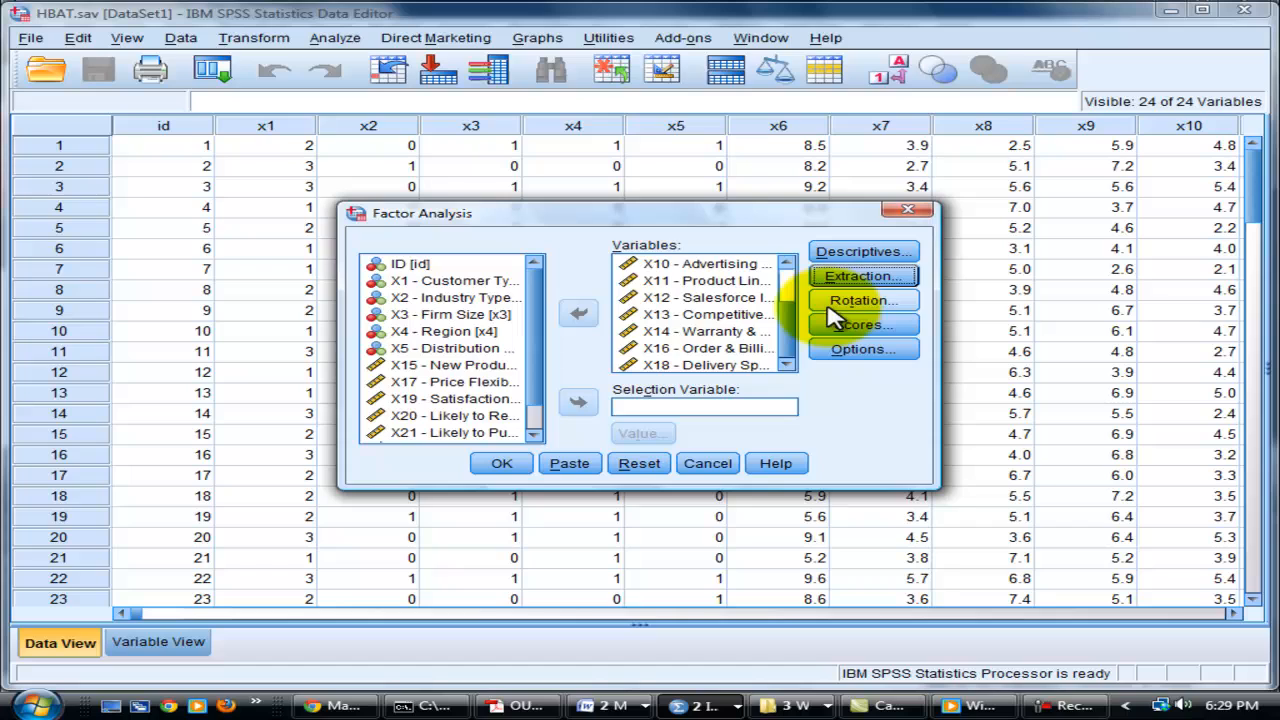
Step: Apply varimax rotation with 5 maximum iterations and rerun the factor analysis
left_click(860, 300)
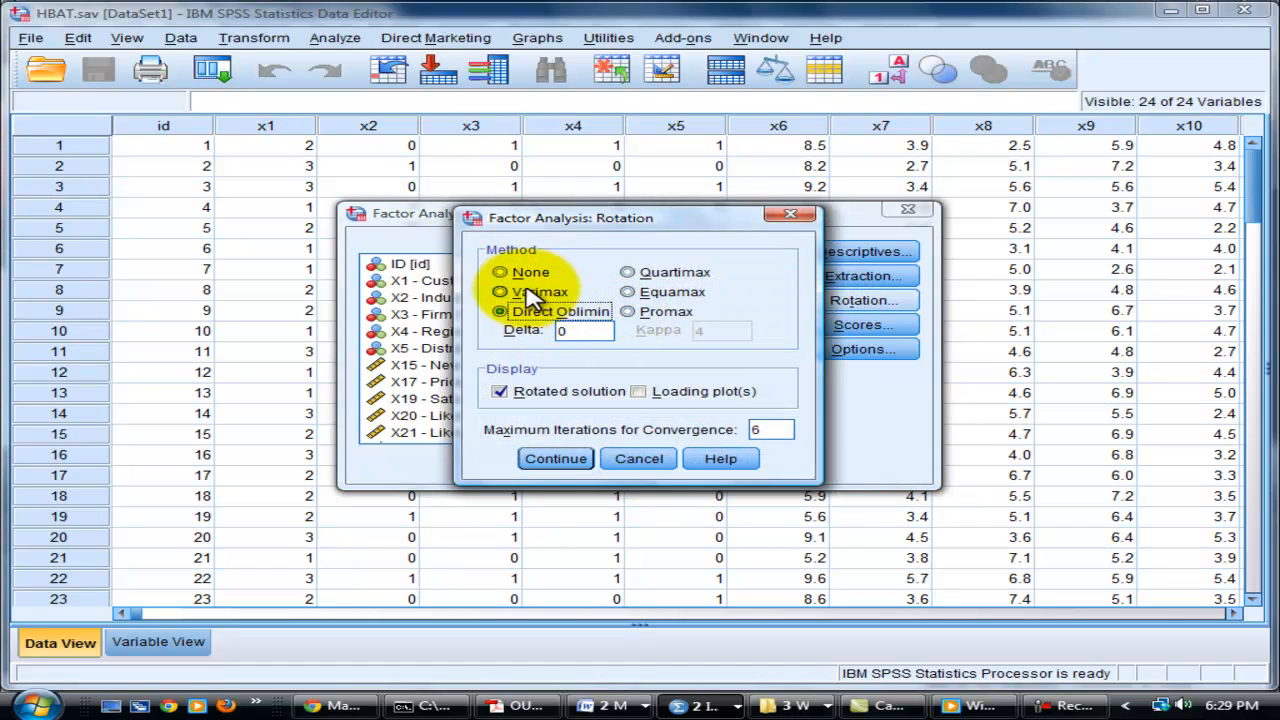
left_click(500, 291)
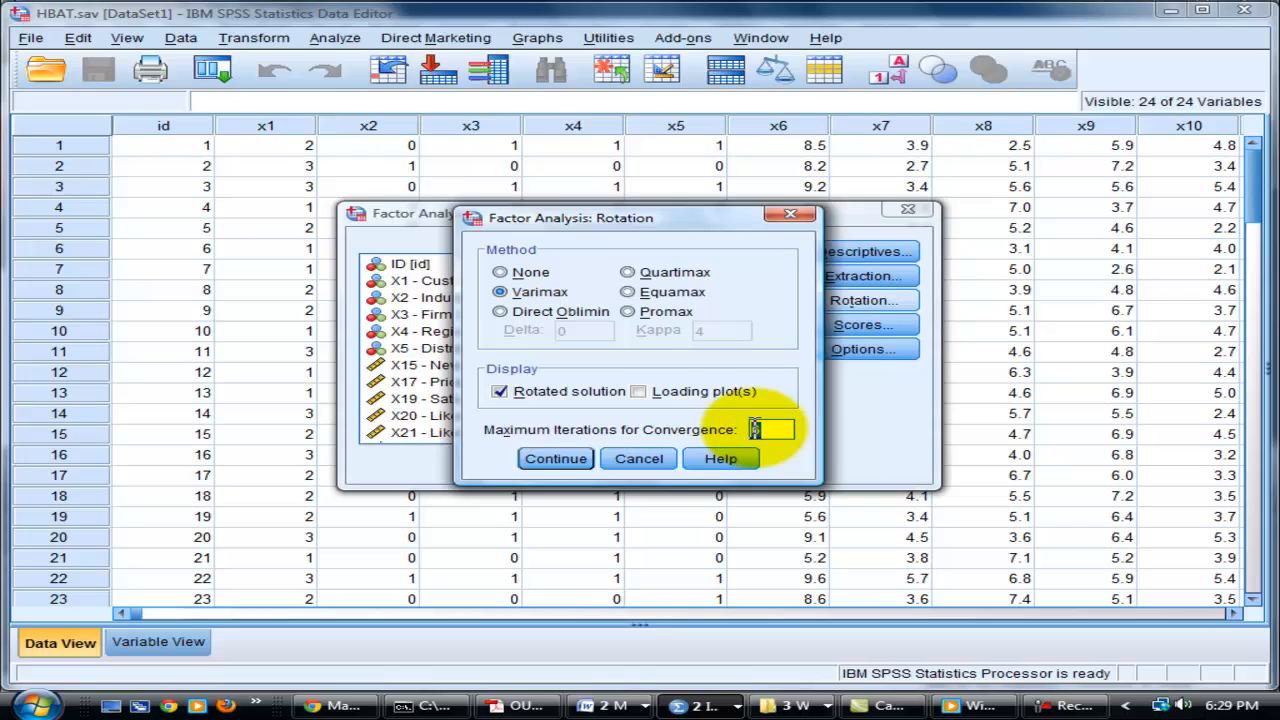
type("5")
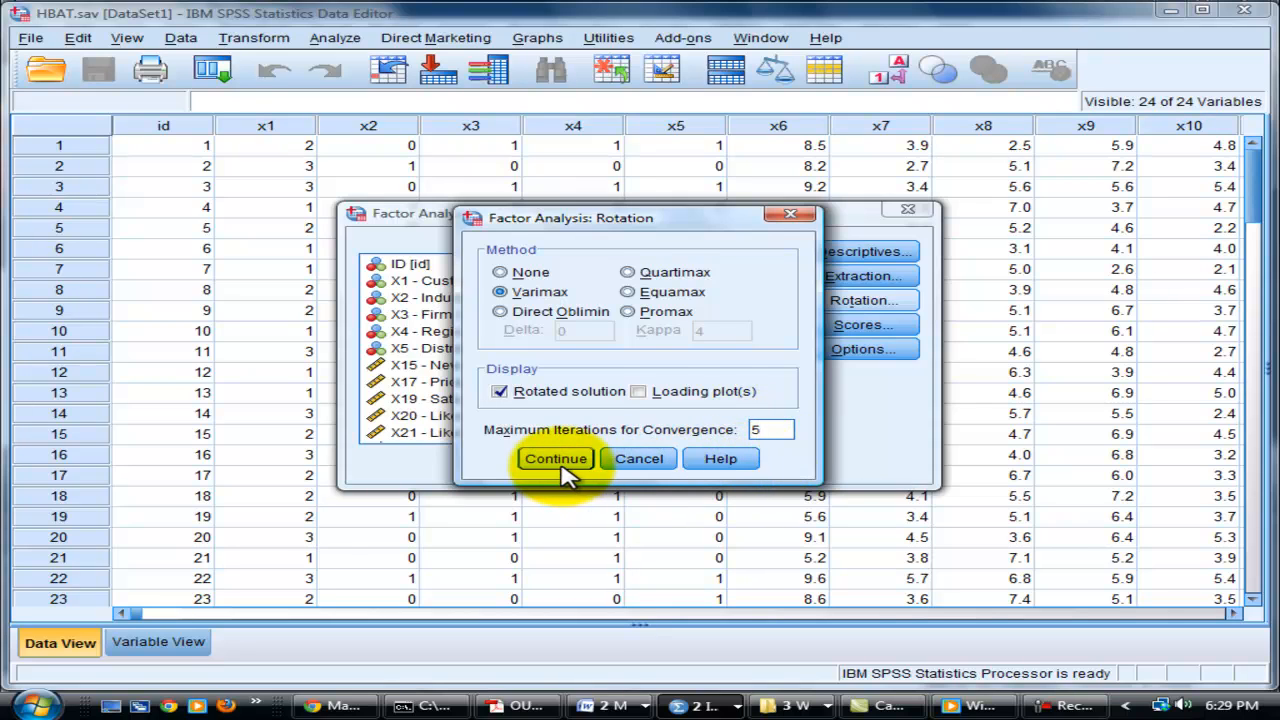
left_click(555, 458)
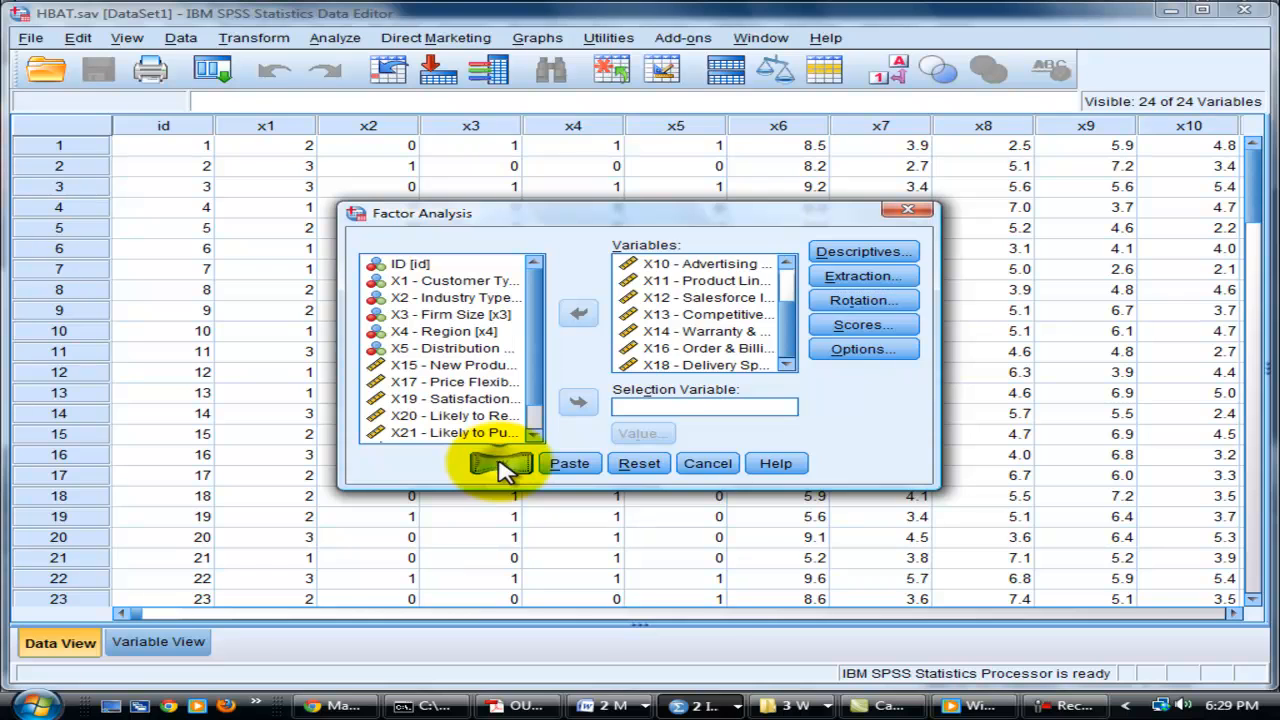
left_click(502, 463)
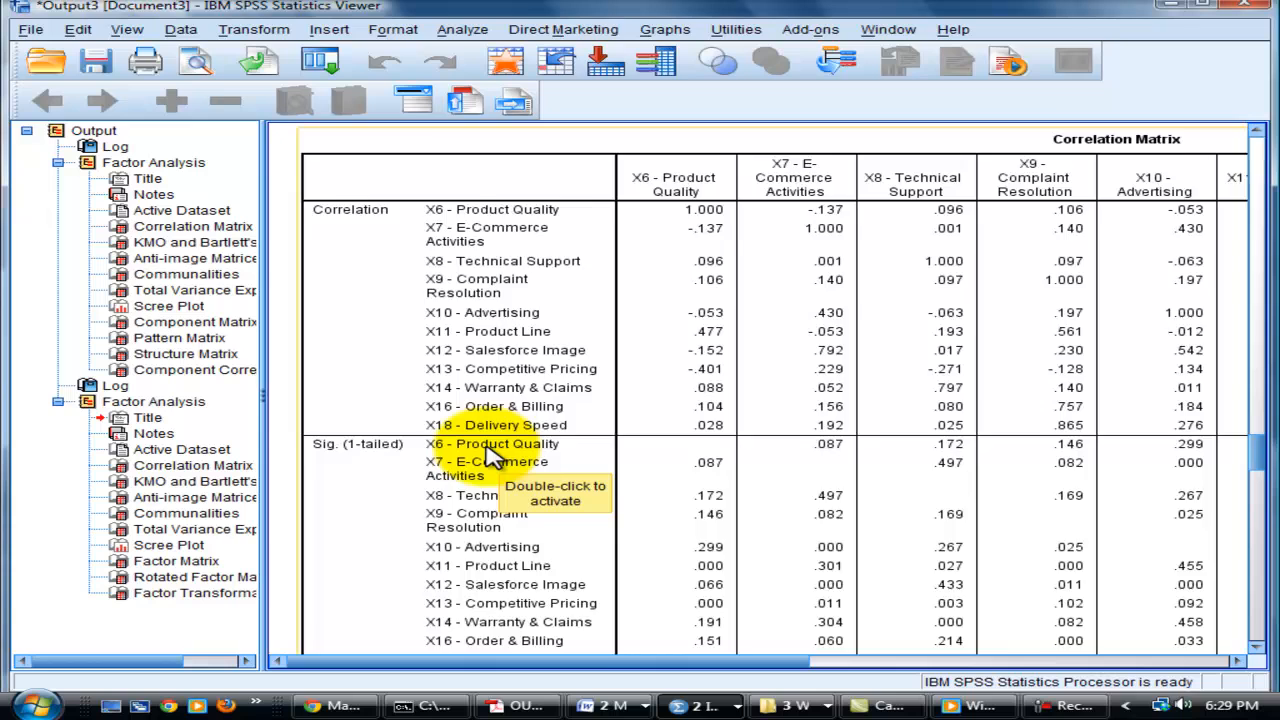
scroll("down", 3)
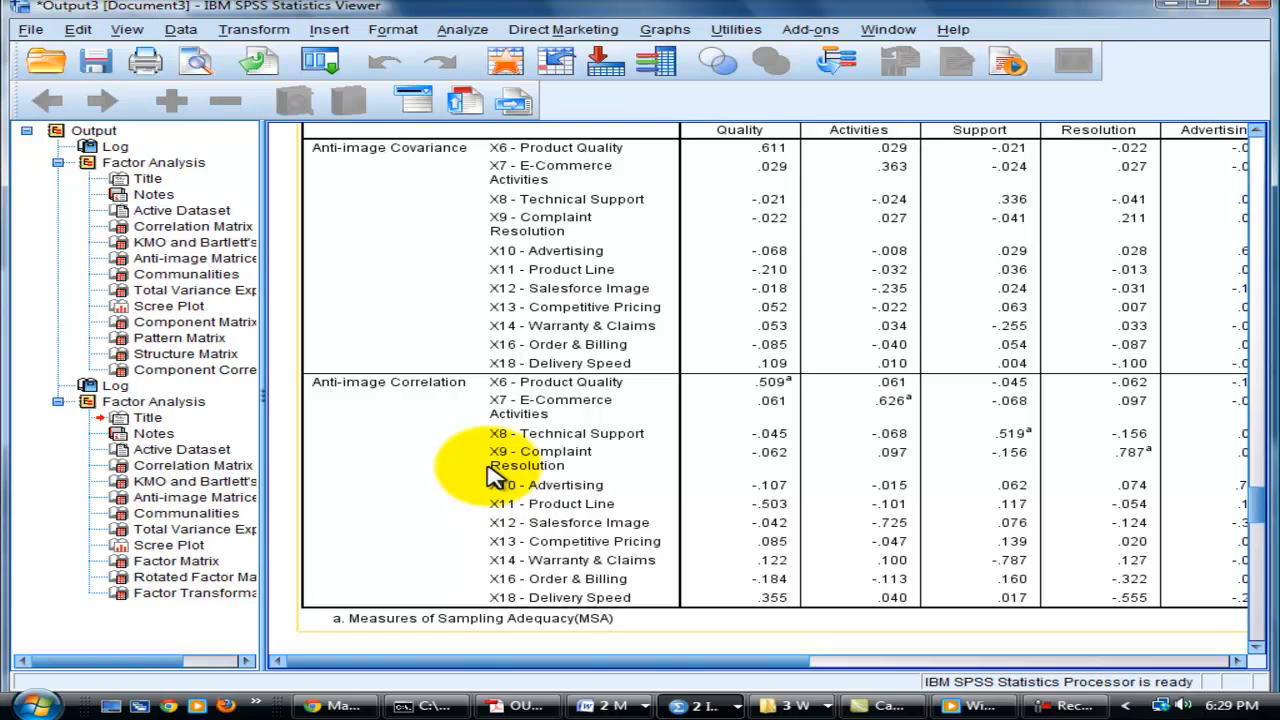
scroll("down", 3)
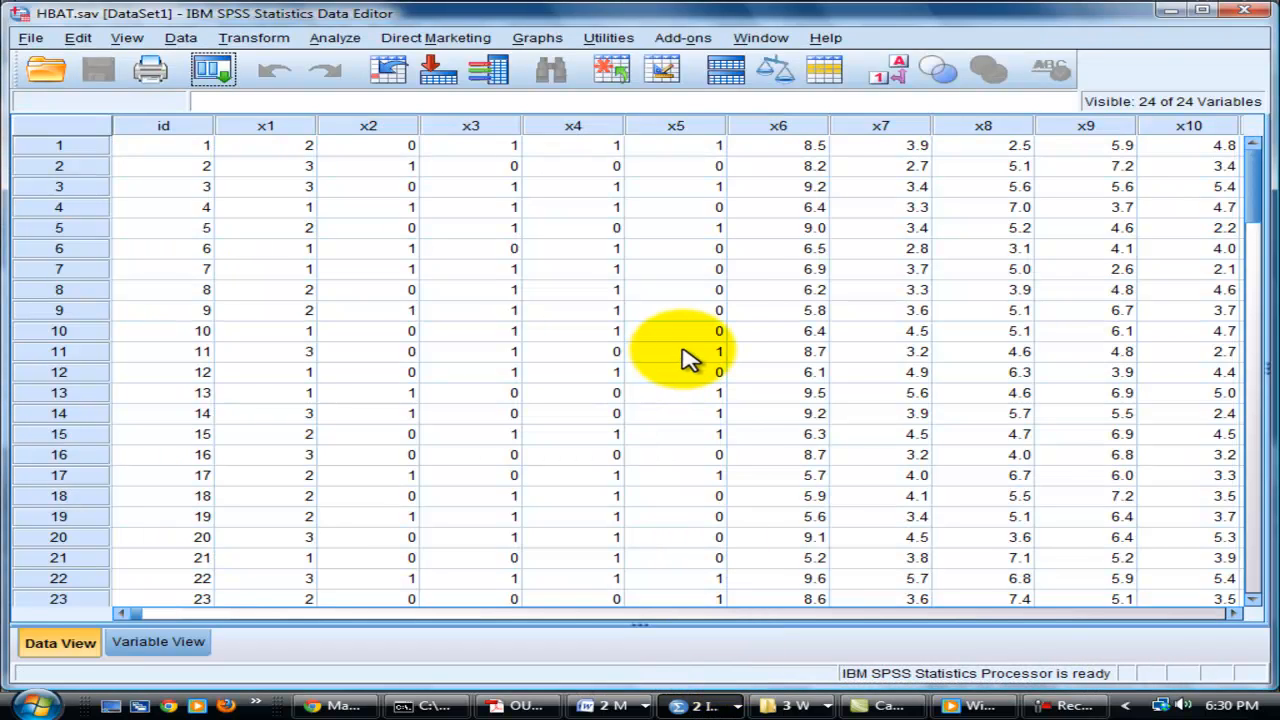
mouse_move(688, 358)
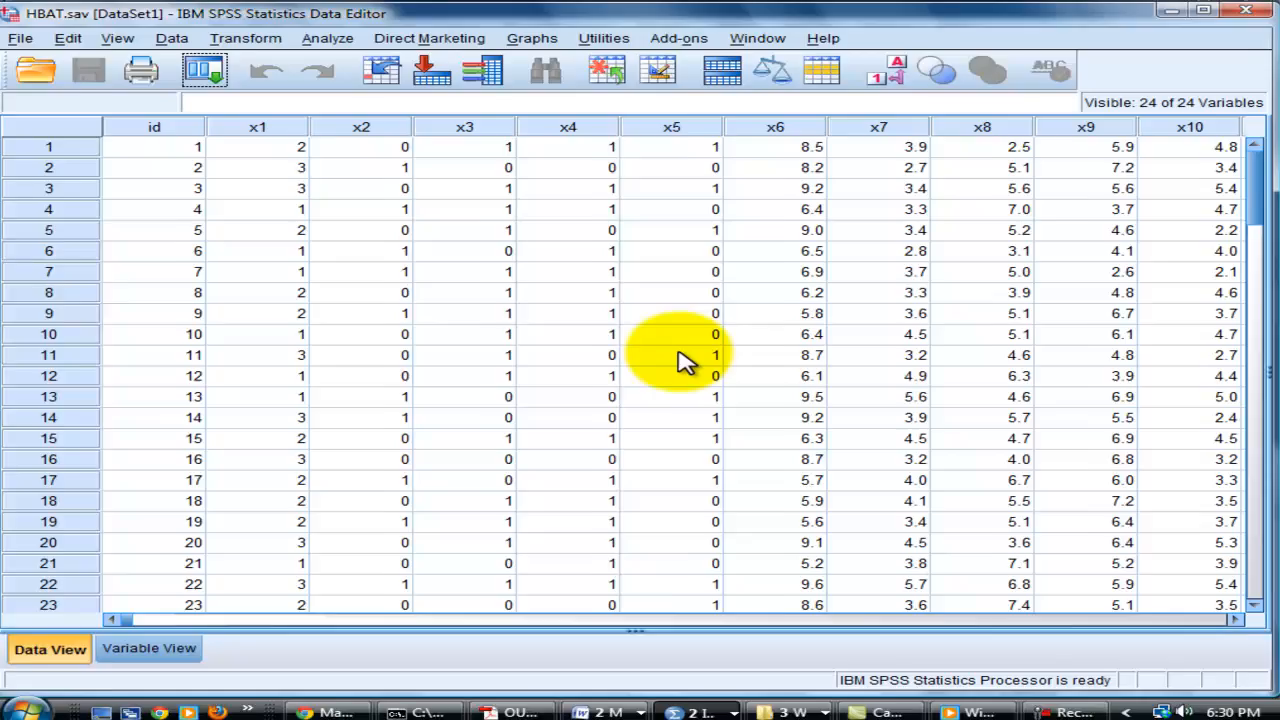
Step: Reopen the Factor Analysis dialog and remove X11 Product Line from the analysed variables
left_click(327, 38)
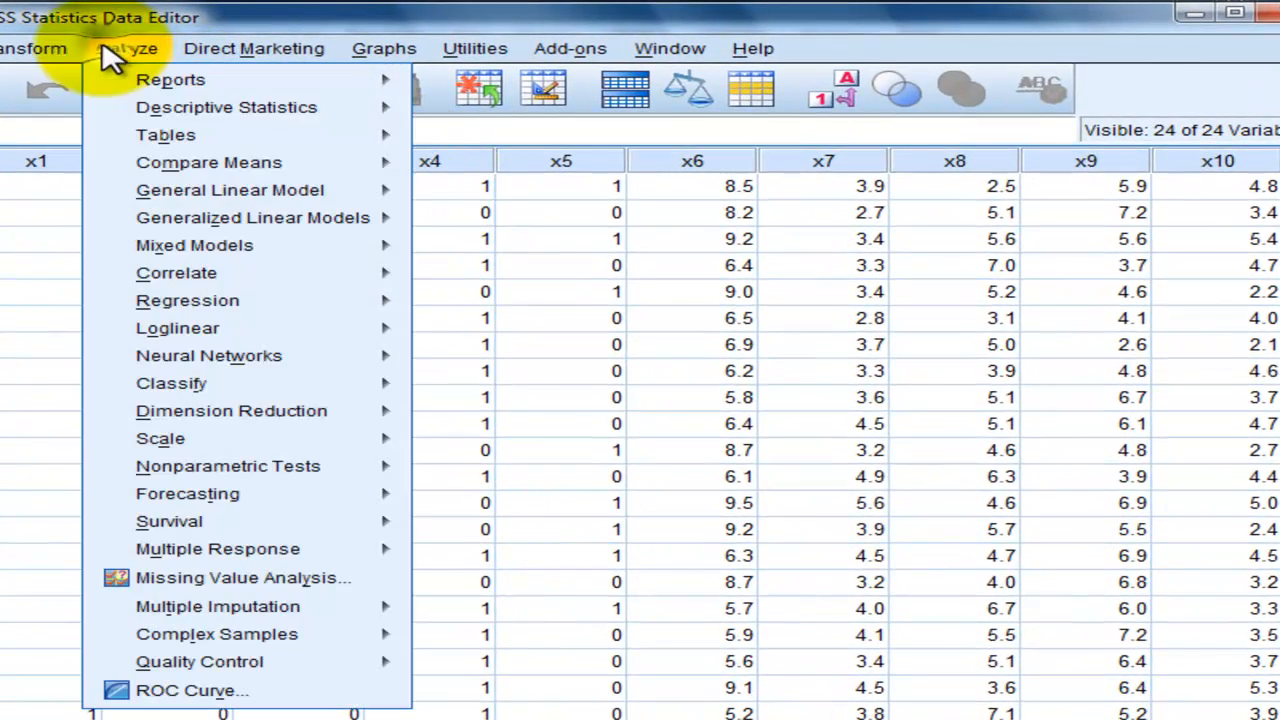
mouse_move(231, 410)
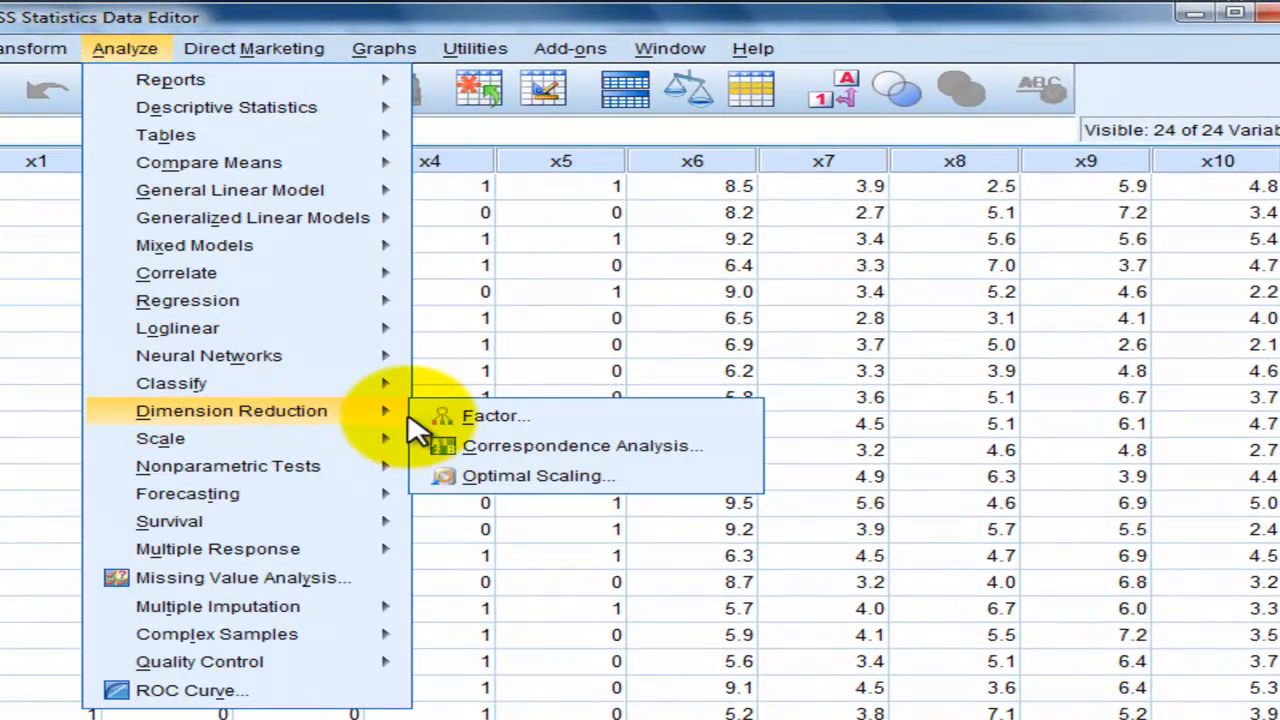
left_click(495, 415)
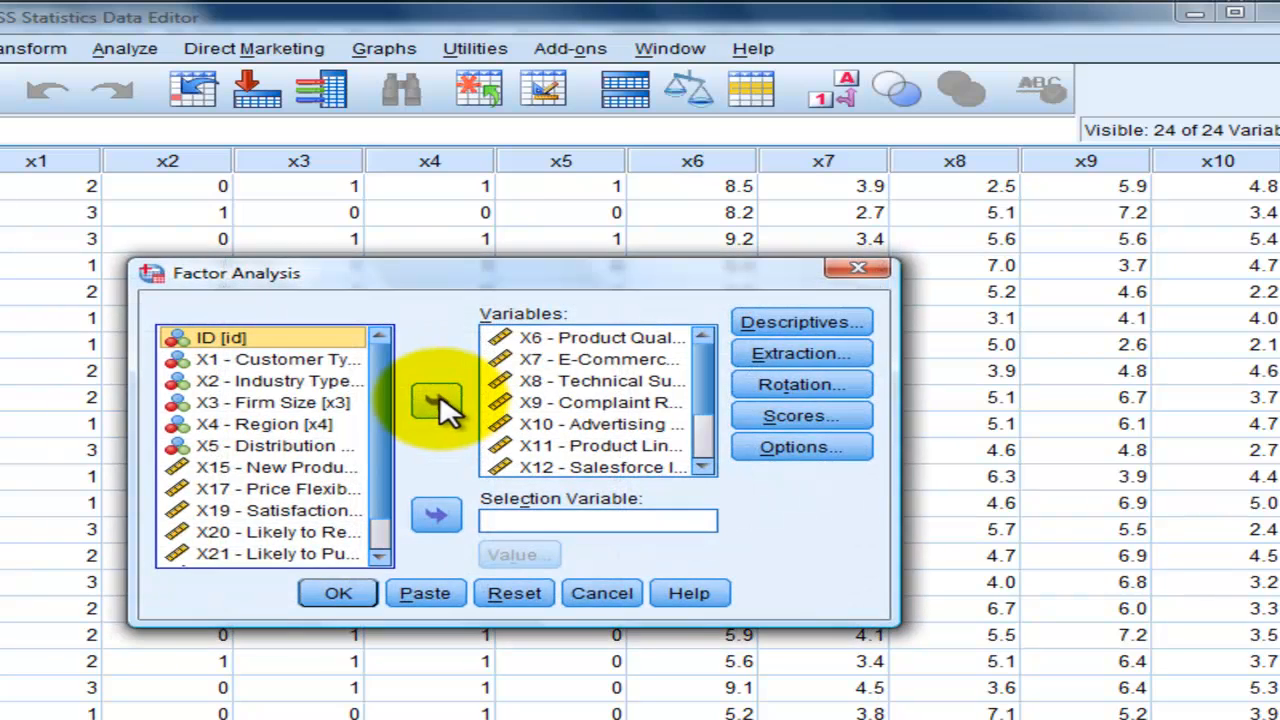
left_click(600, 381)
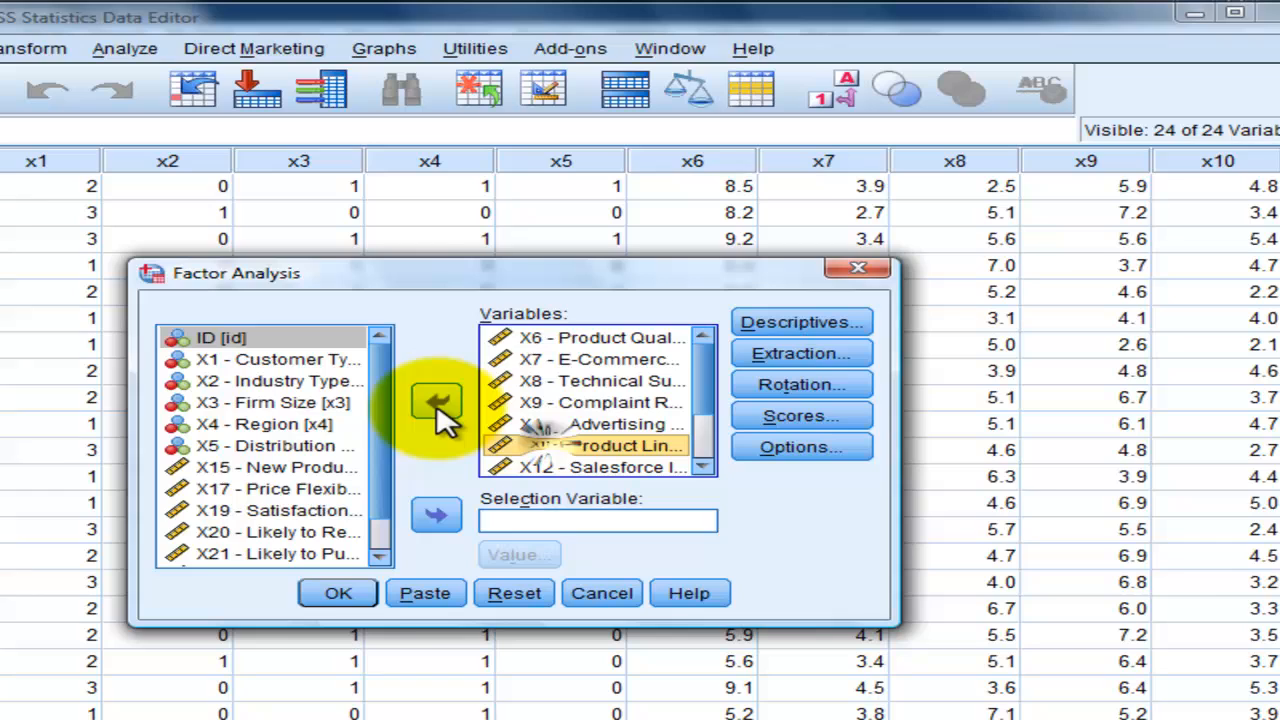
left_click(437, 402)
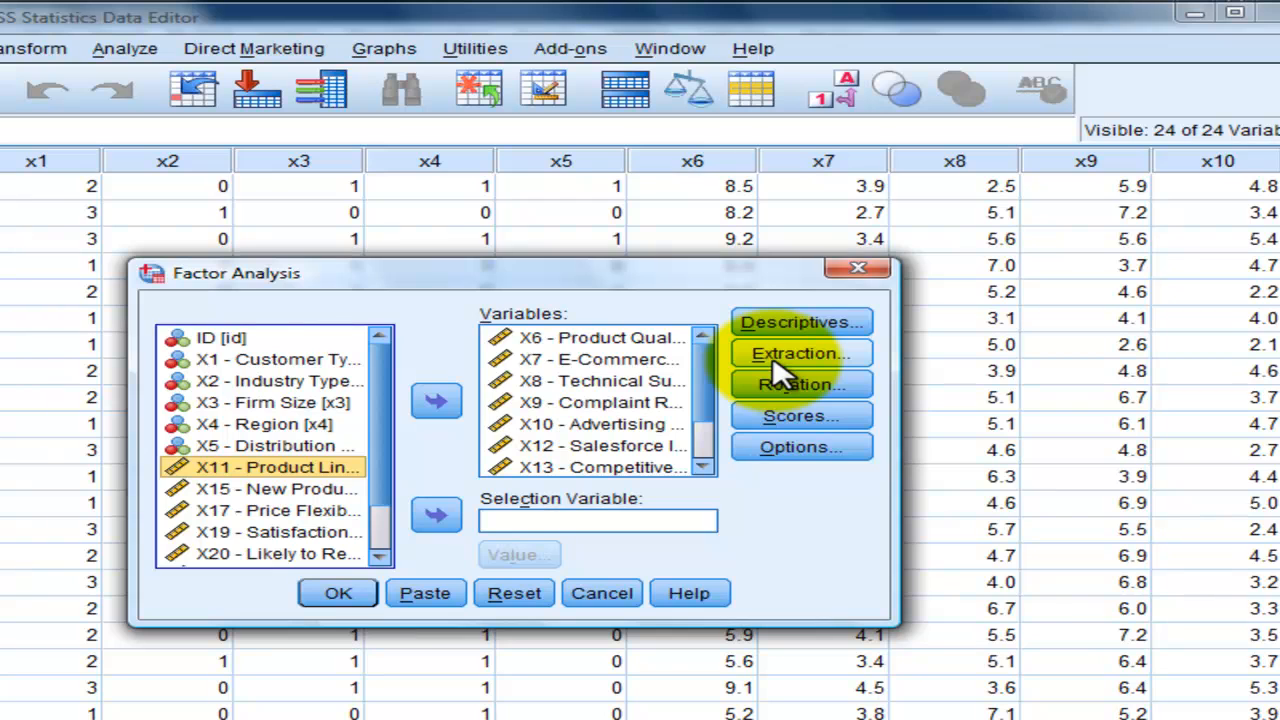
Step: Keep the extraction and rotation settings, run the analysis, and scroll the output showing KMO .669
left_click(799, 353)
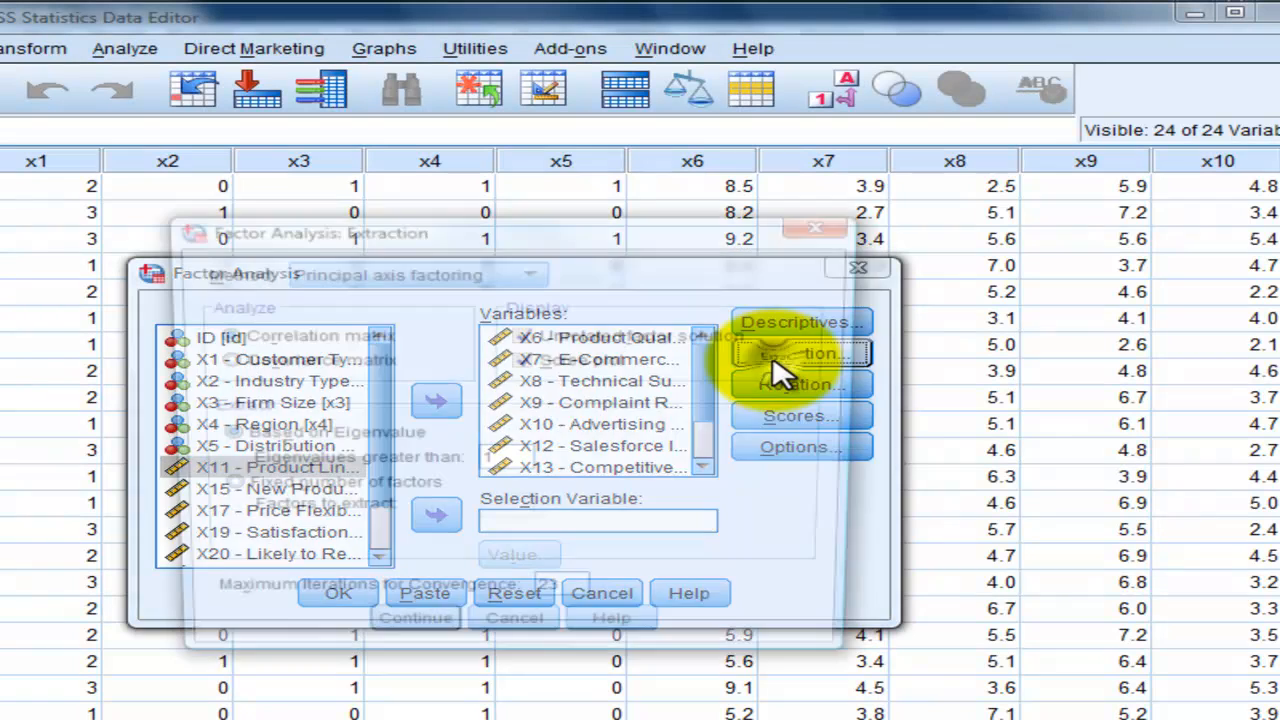
left_click(798, 354)
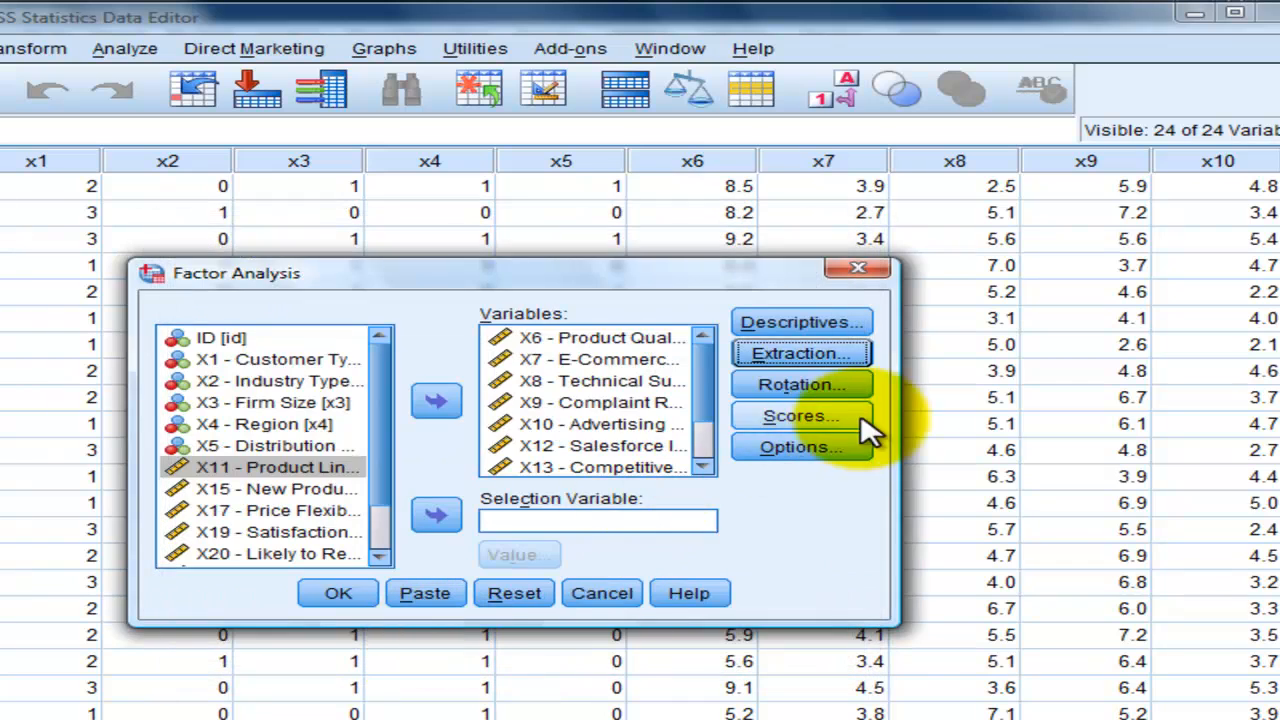
left_click(800, 384)
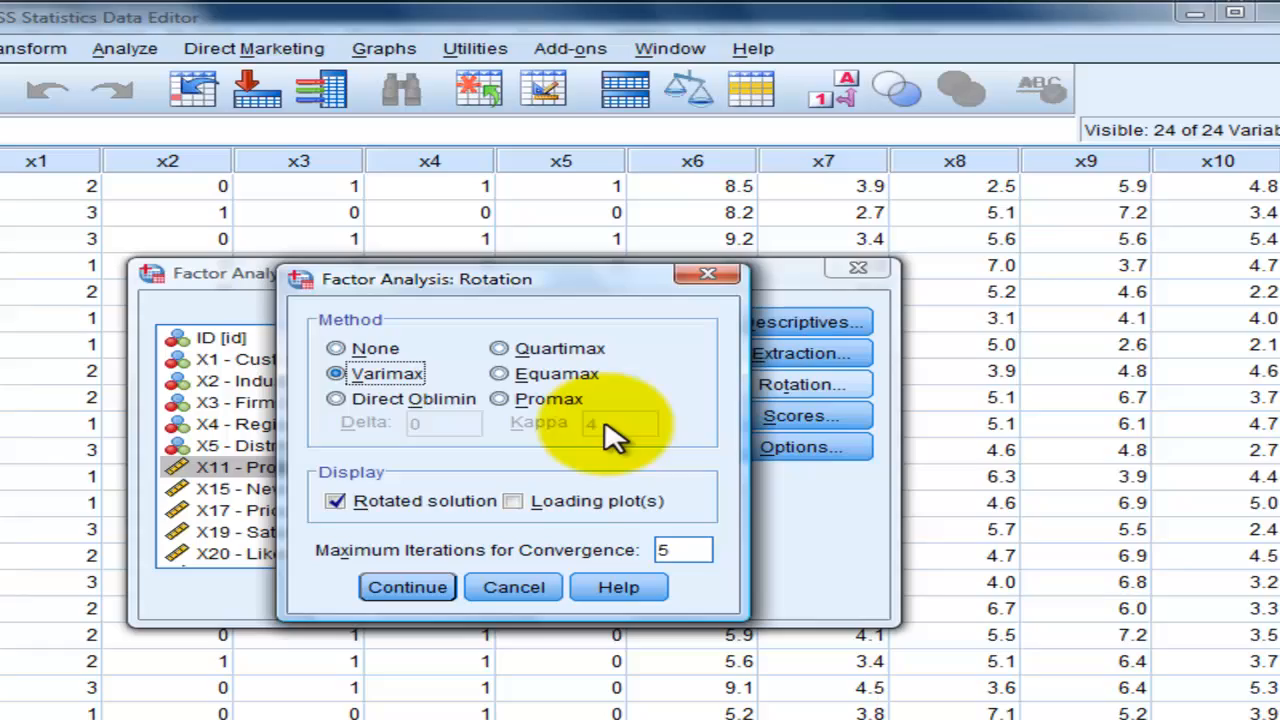
mouse_move(620, 575)
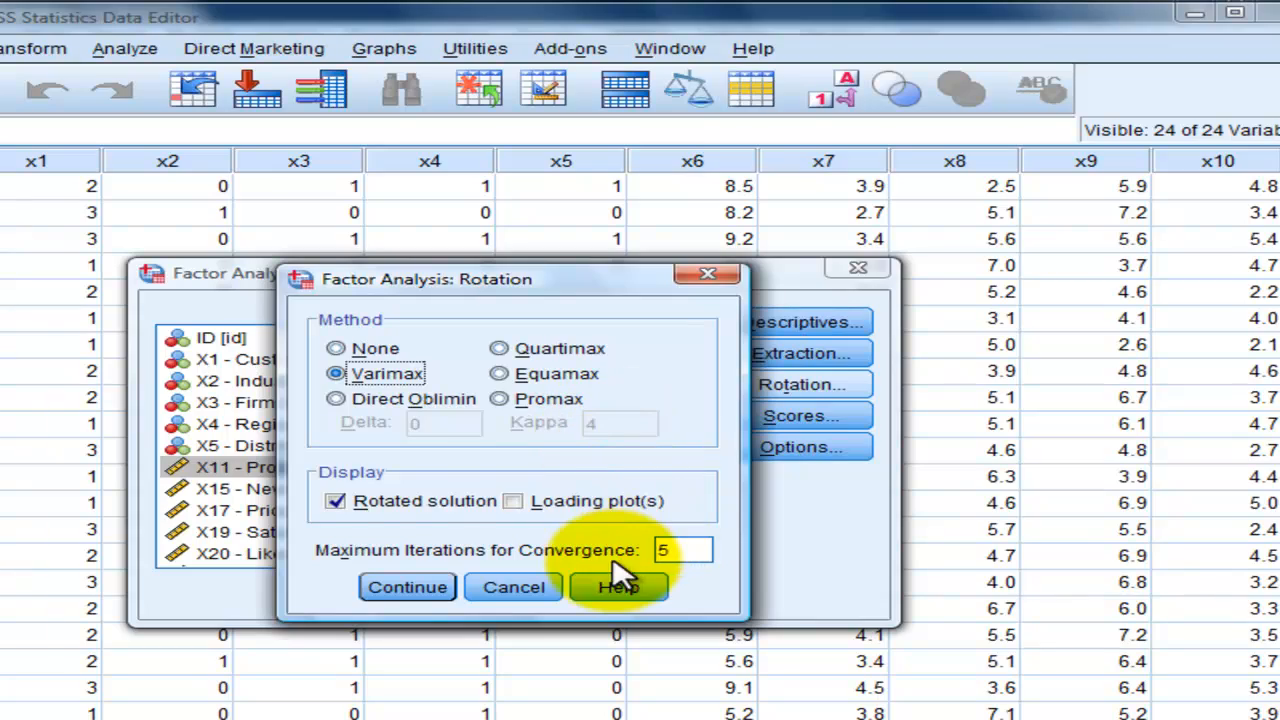
left_click(407, 587)
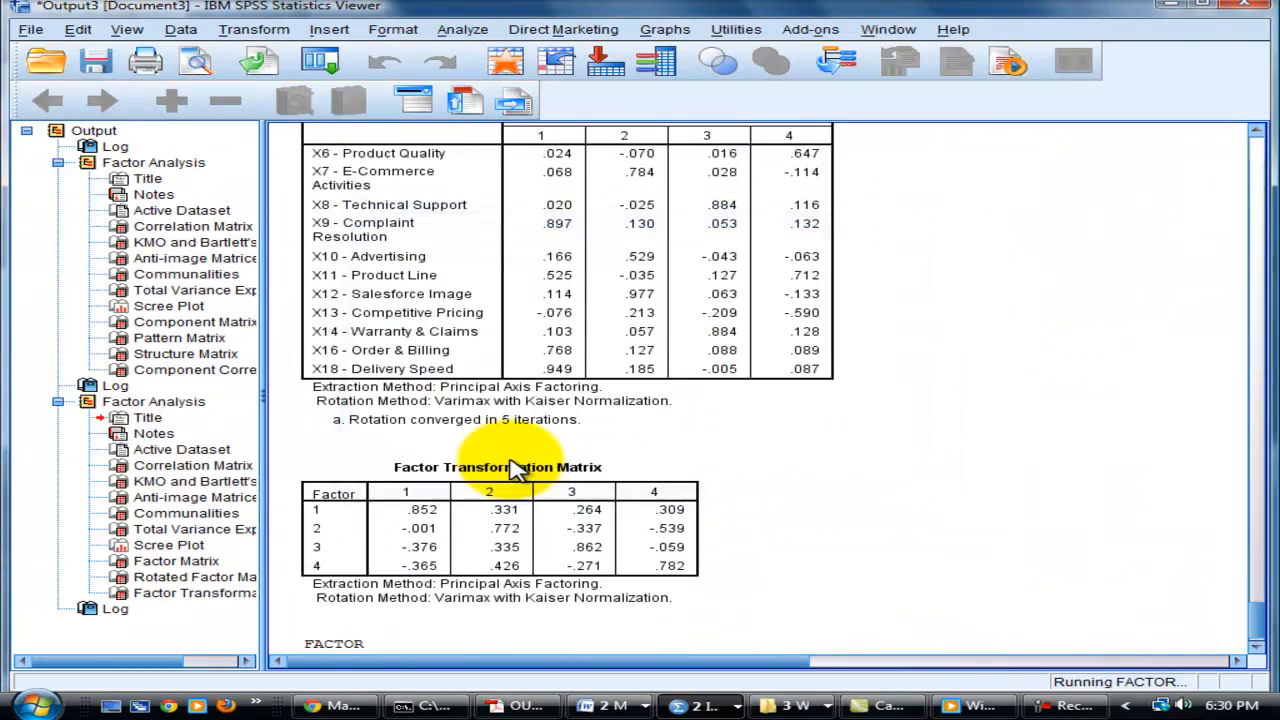
scroll("down", 3)
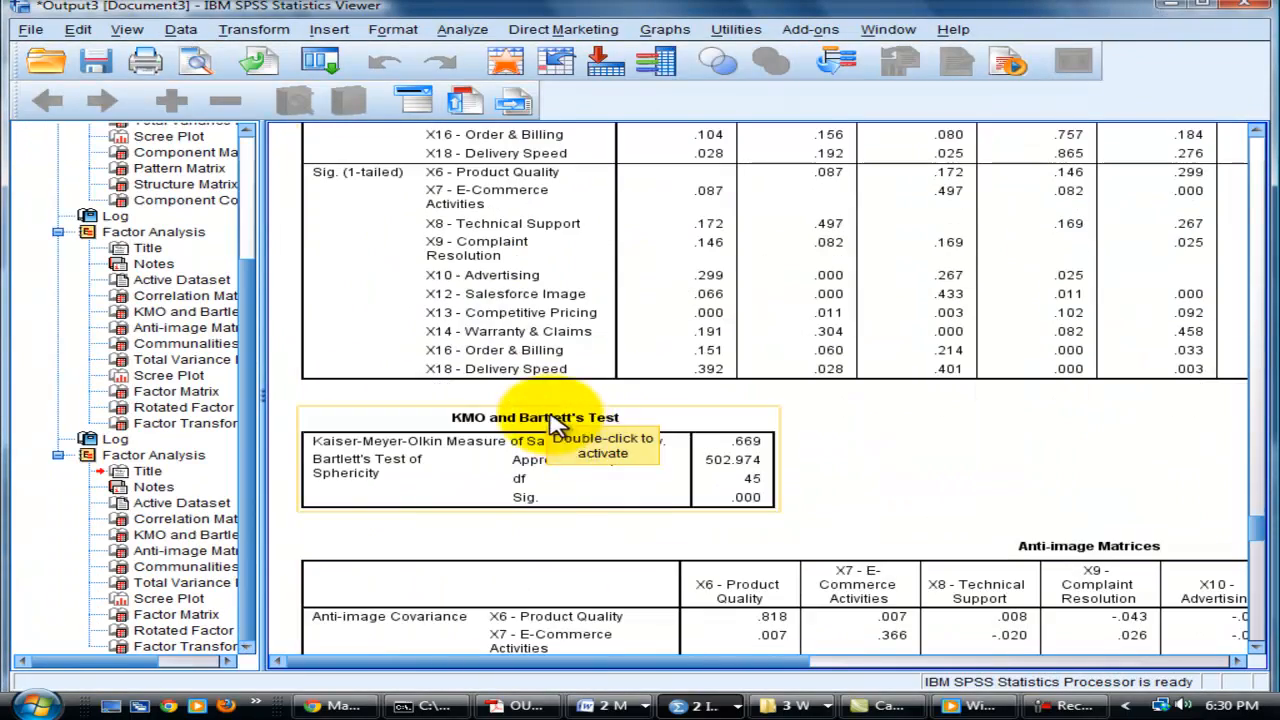